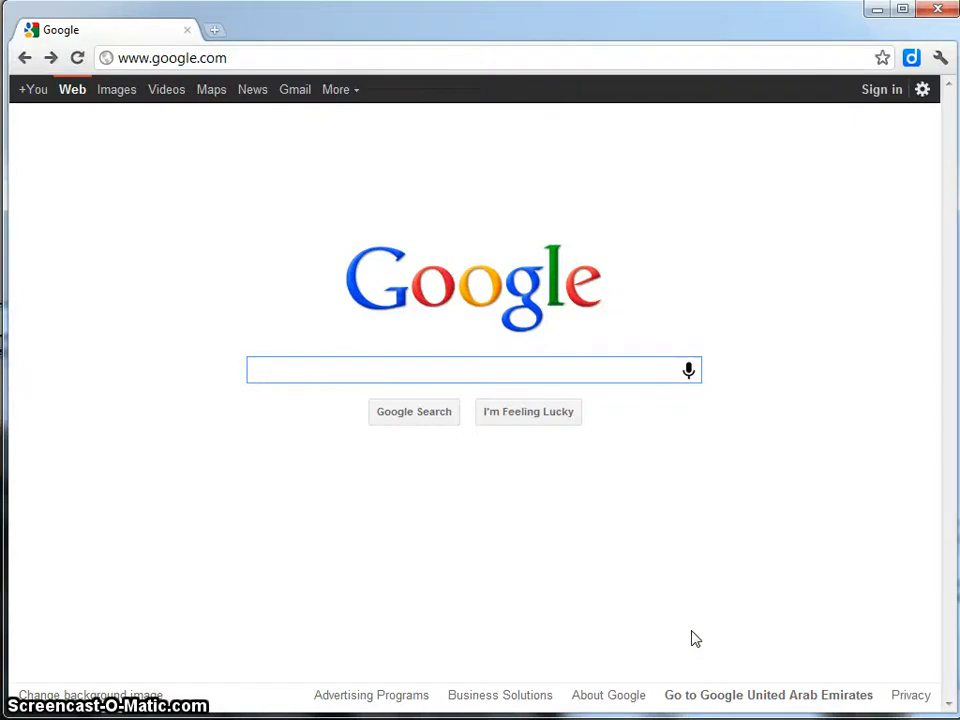
Step: Reach the Google sign-in page and start signing up for a new Google Account
{"action": "left_click", "coordinate": [460, 370]}
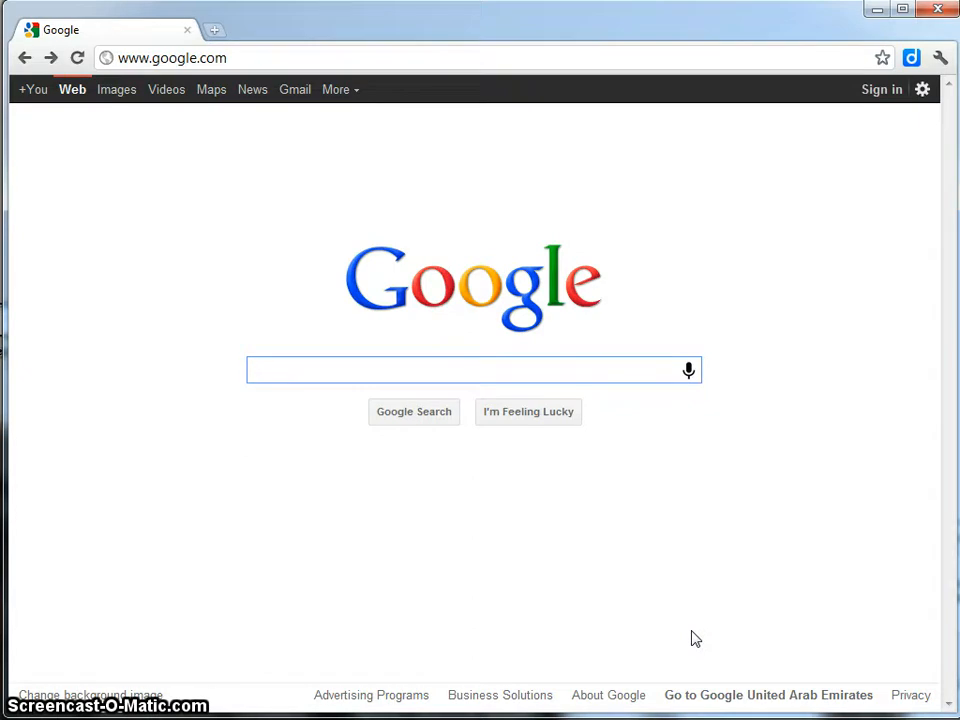
{"action": "left_click", "coordinate": [460, 370]}
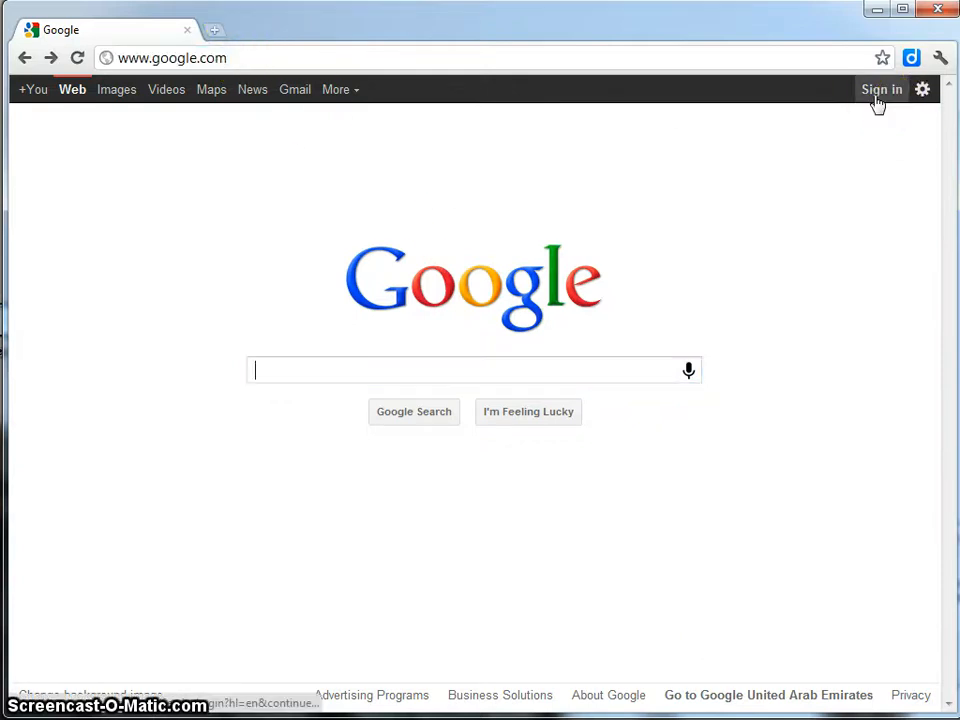
{"action": "left_click", "coordinate": [880, 88]}
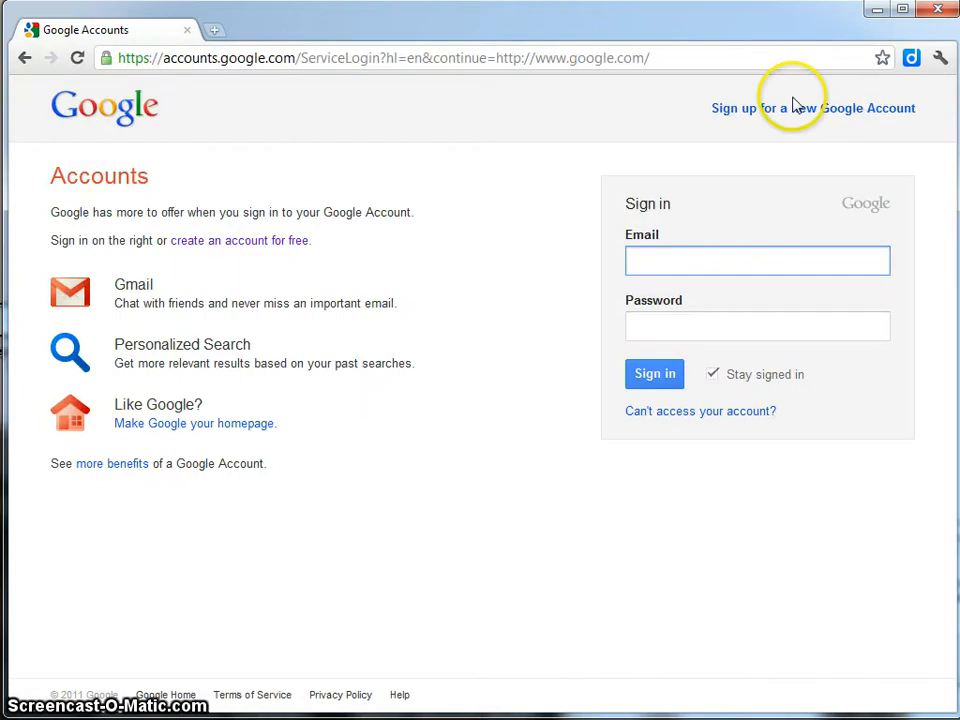
{"action": "mouse_move", "coordinate": [312, 300]}
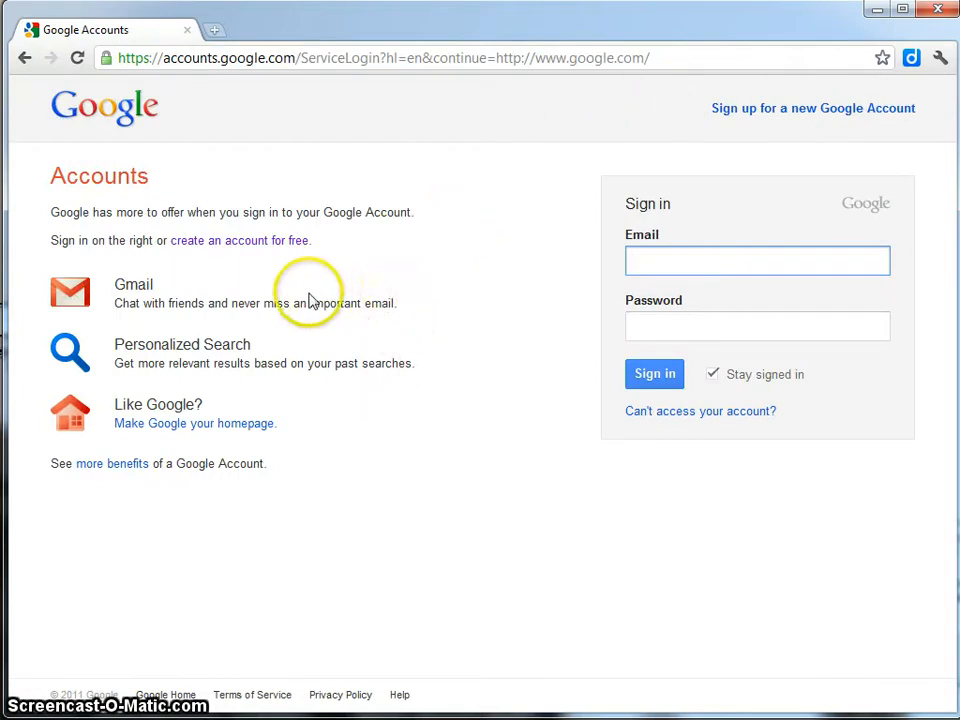
{"action": "mouse_move", "coordinate": [220, 244]}
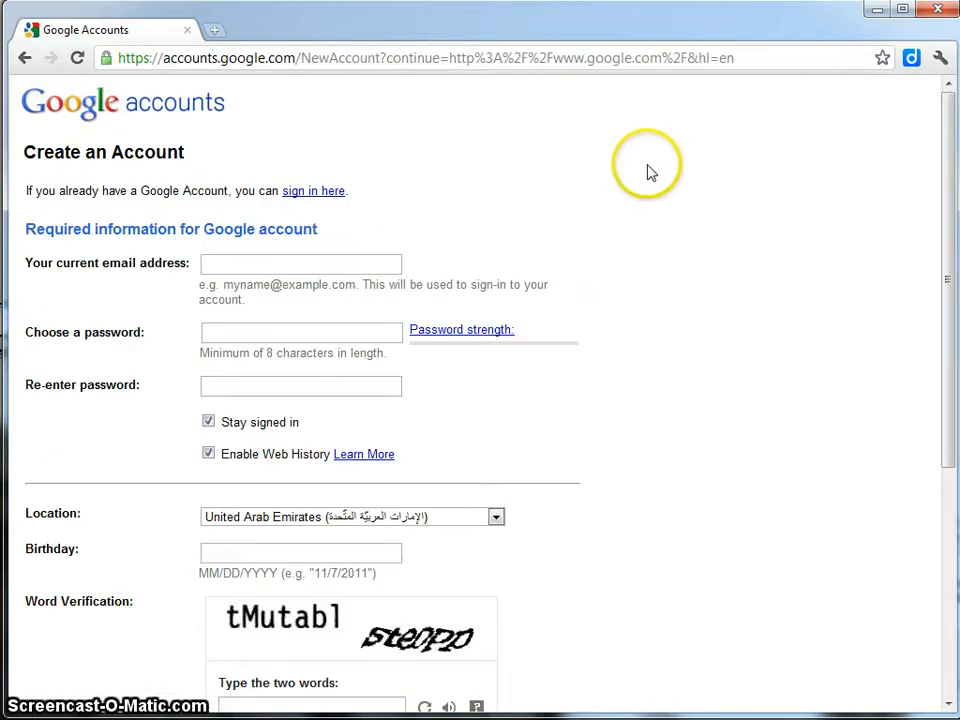
{"action": "mouse_move", "coordinate": [740, 284]}
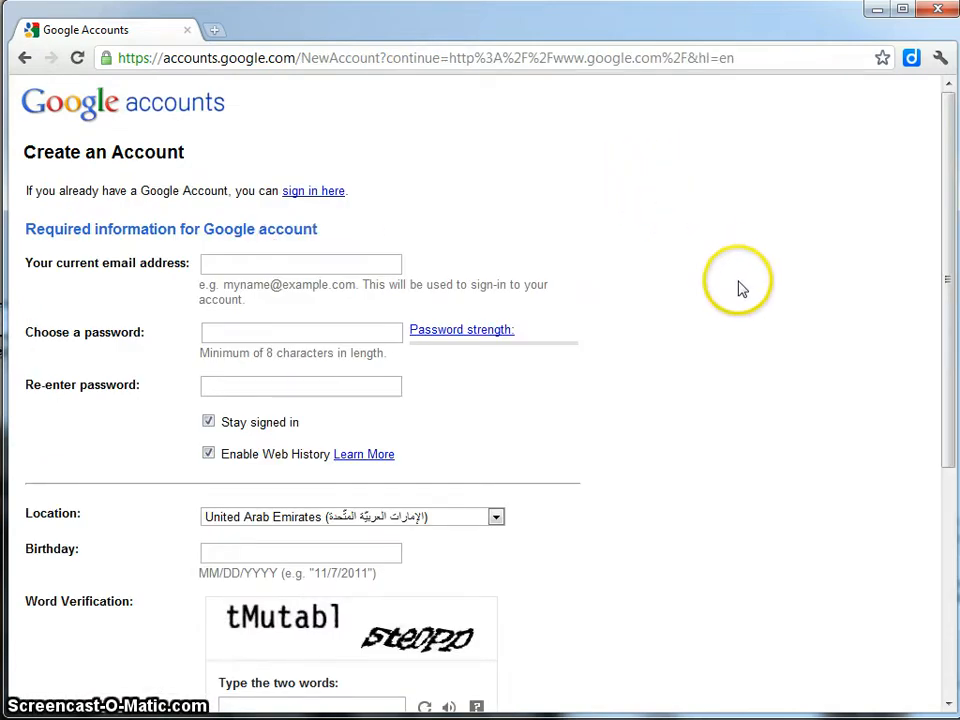
{"action": "mouse_move", "coordinate": [770, 348]}
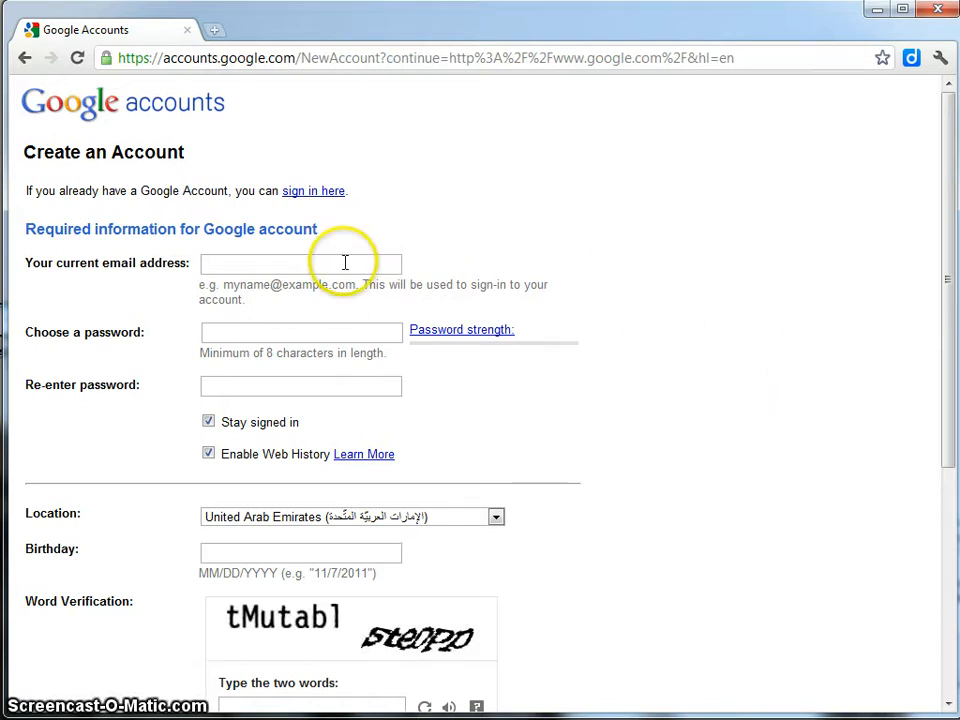
Step: Enter the school email address (dbs...dubaibrit...) as the current email address
{"action": "left_click", "coordinate": [300, 264]}
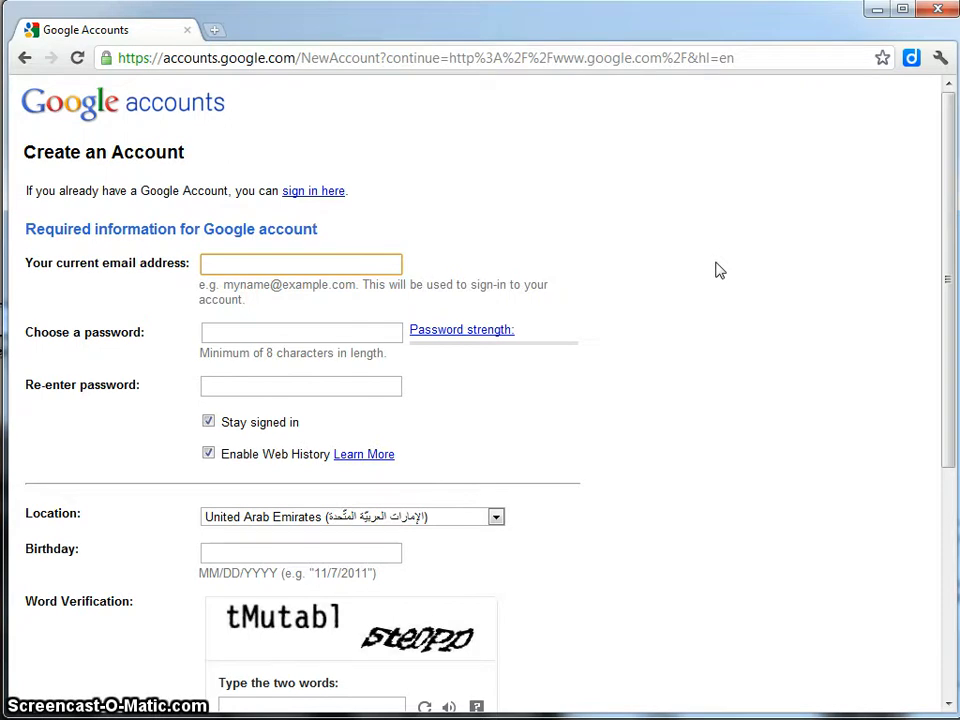
{"action": "left_click", "coordinate": [300, 264]}
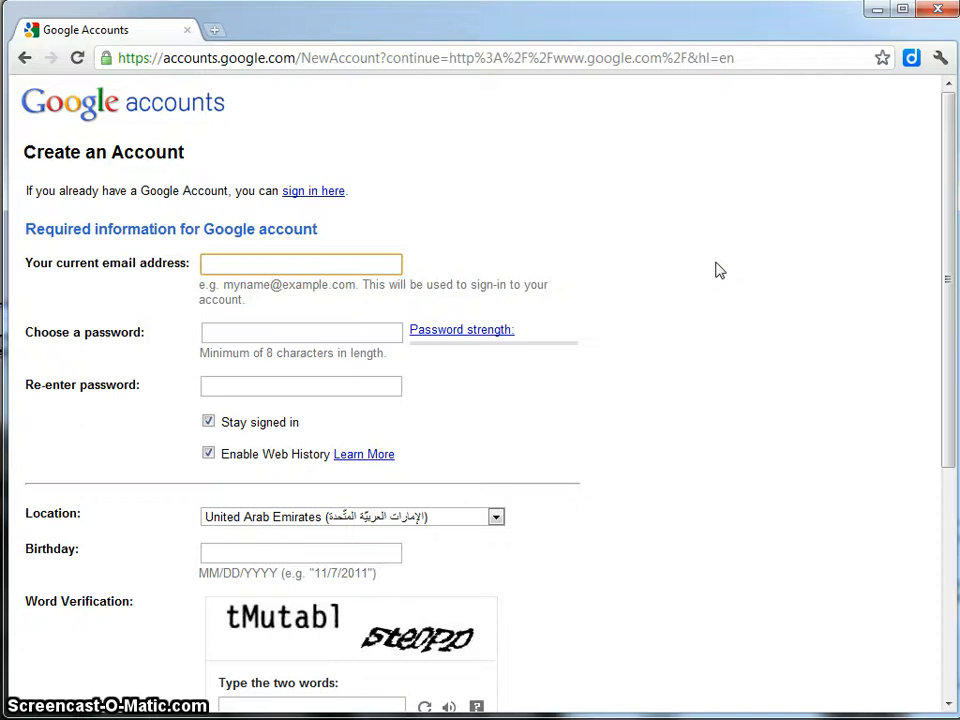
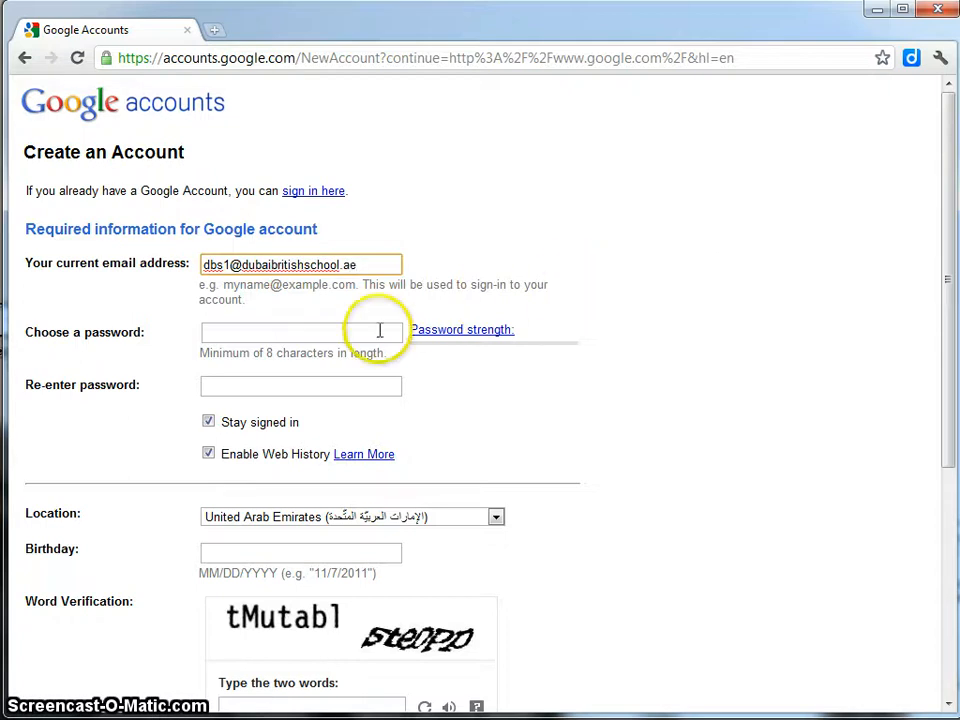
{"action": "mouse_move", "coordinate": [324, 332]}
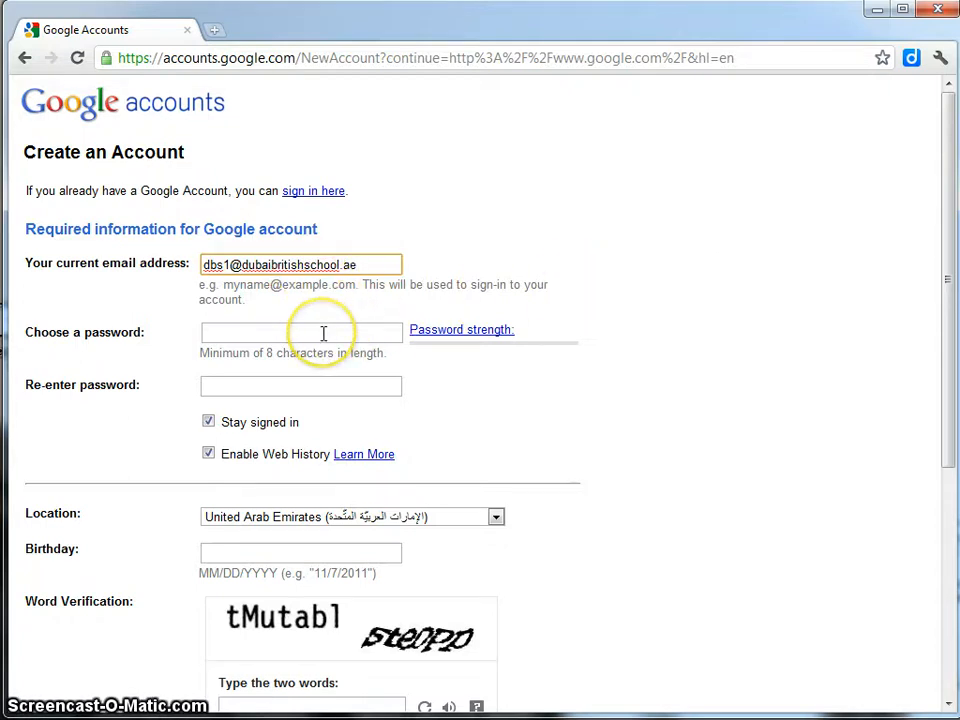
Step: Enter and confirm a Strong password, with Stay signed in and Web History unchecked
{"action": "left_click", "coordinate": [300, 332]}
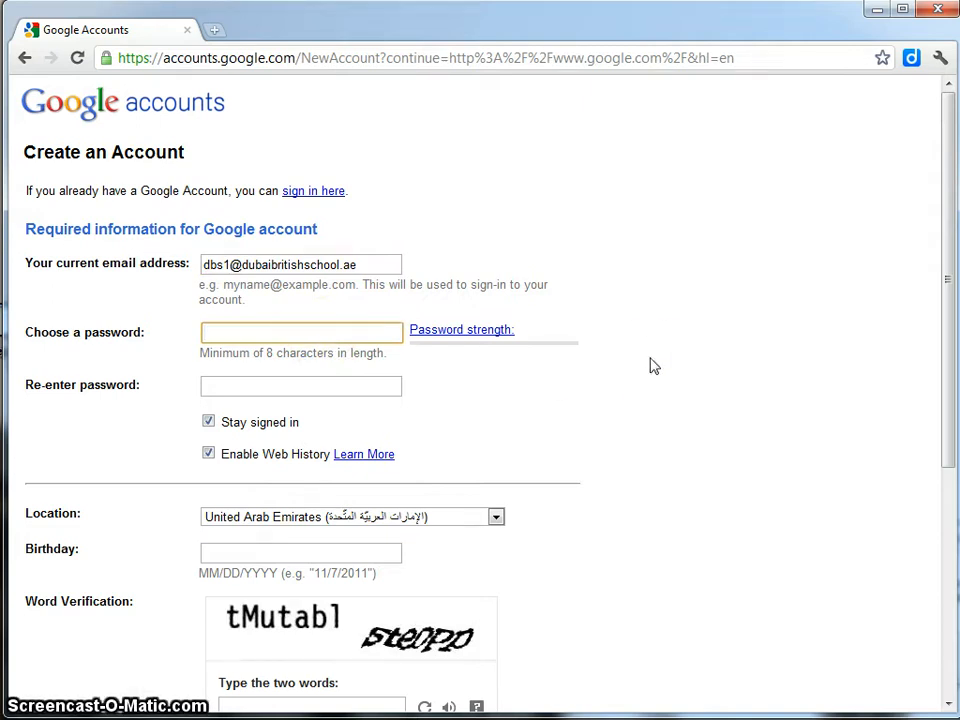
{"action": "mouse_move", "coordinate": [732, 356]}
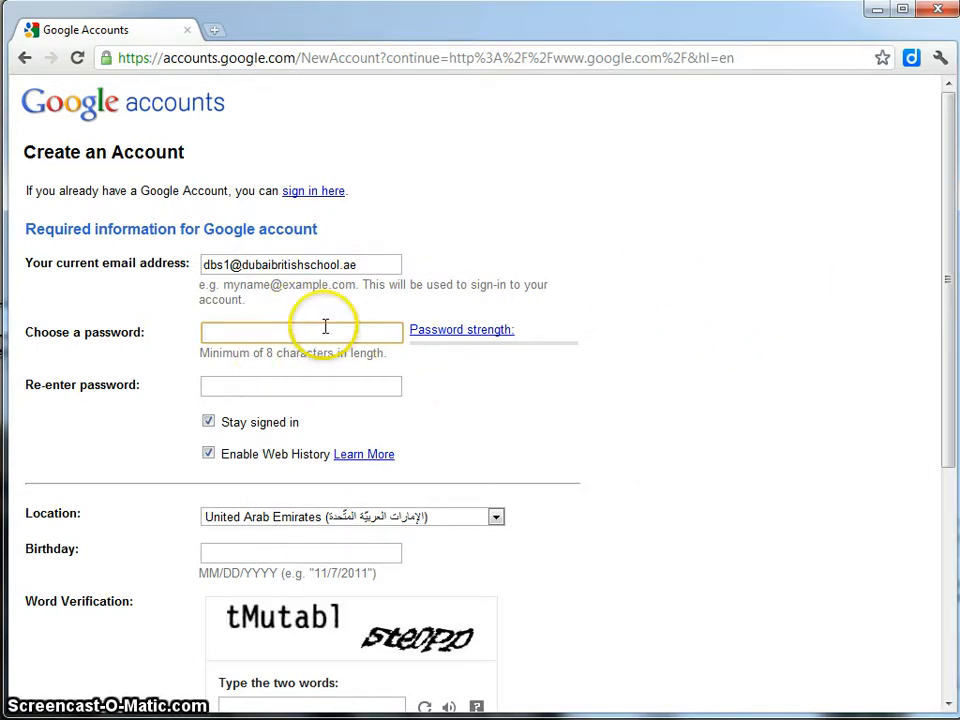
{"action": "left_click", "coordinate": [300, 332]}
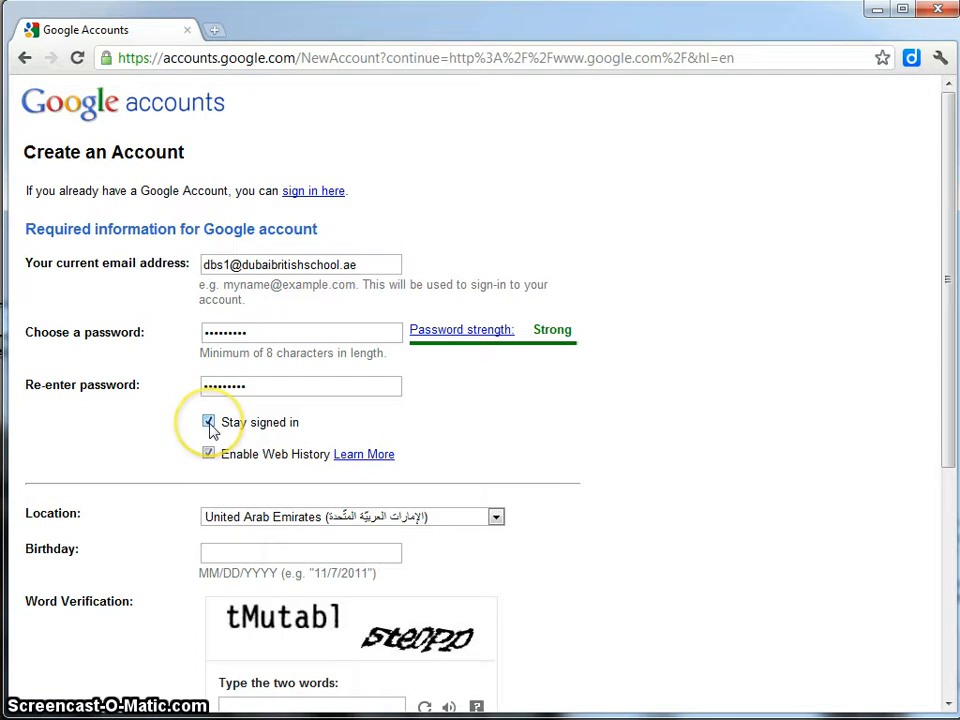
{"action": "left_click", "coordinate": [208, 422]}
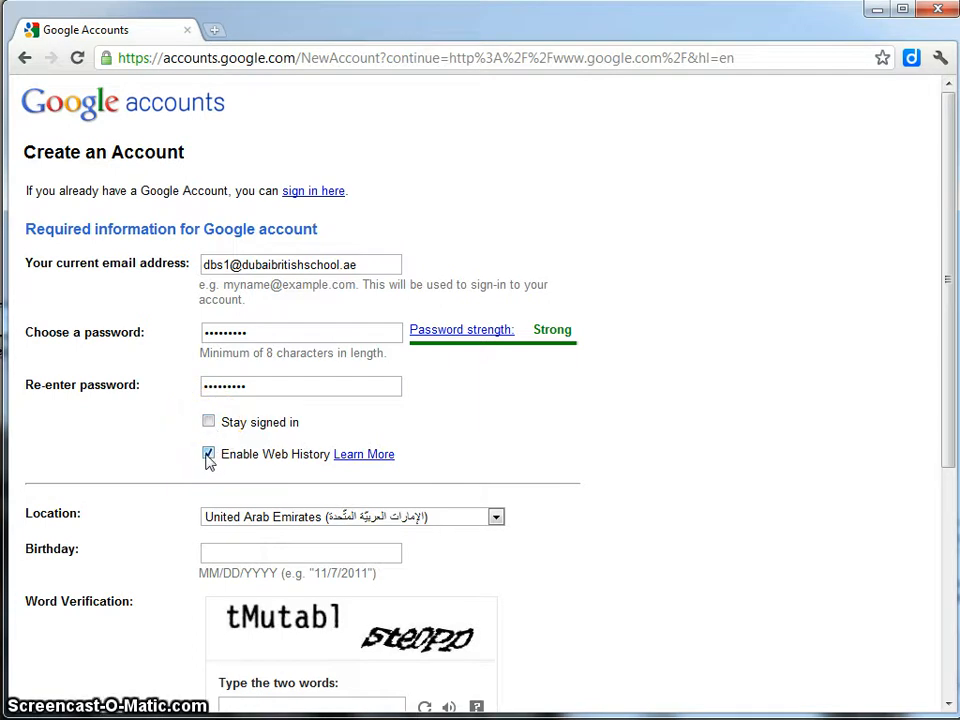
{"action": "left_click", "coordinate": [208, 452]}
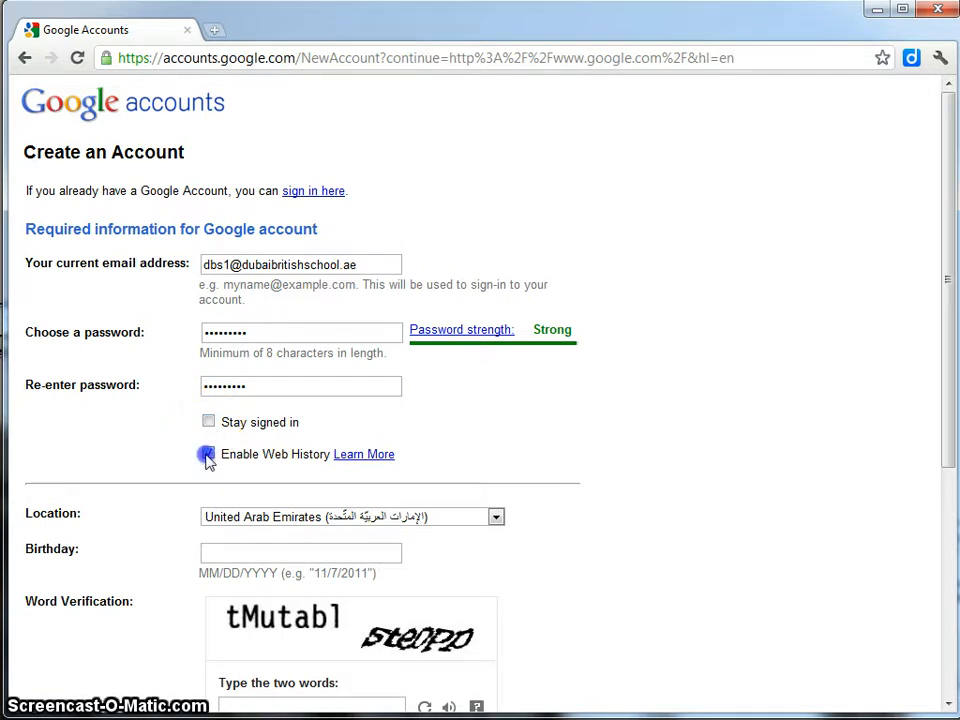
{"action": "left_click", "coordinate": [208, 454]}
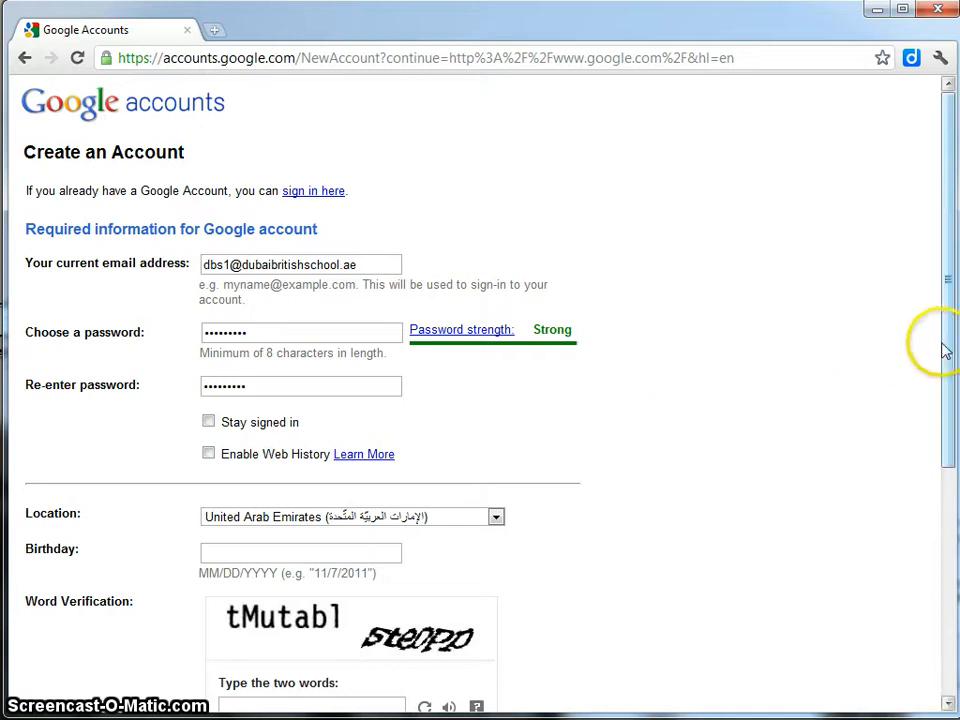
{"action": "scroll", "scroll_direction": "down", "scroll_amount": 3}
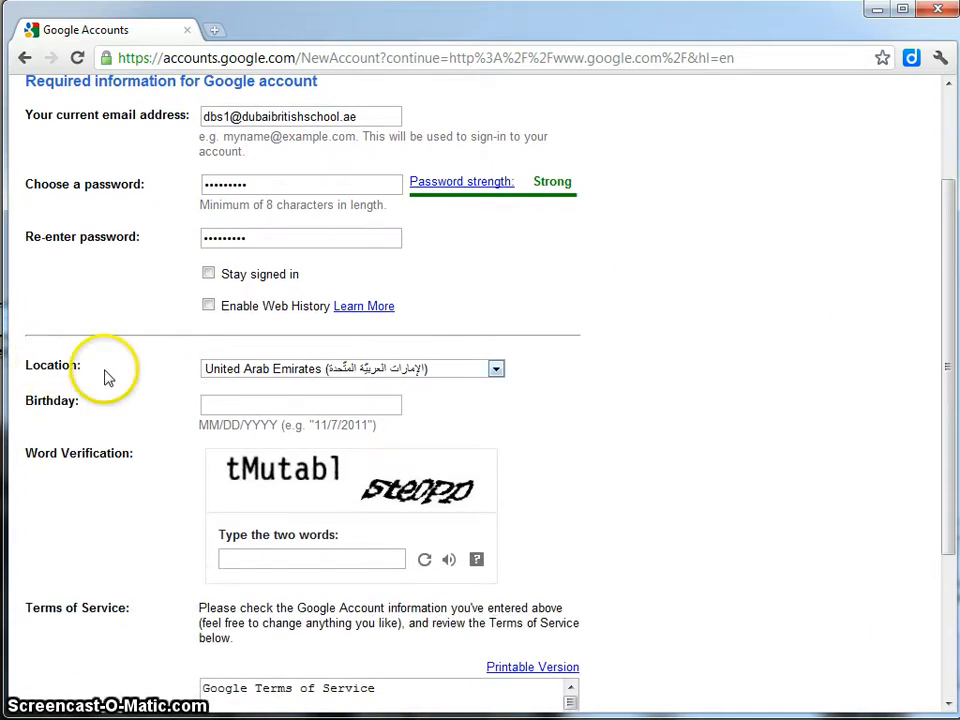
{"action": "mouse_move", "coordinate": [542, 368]}
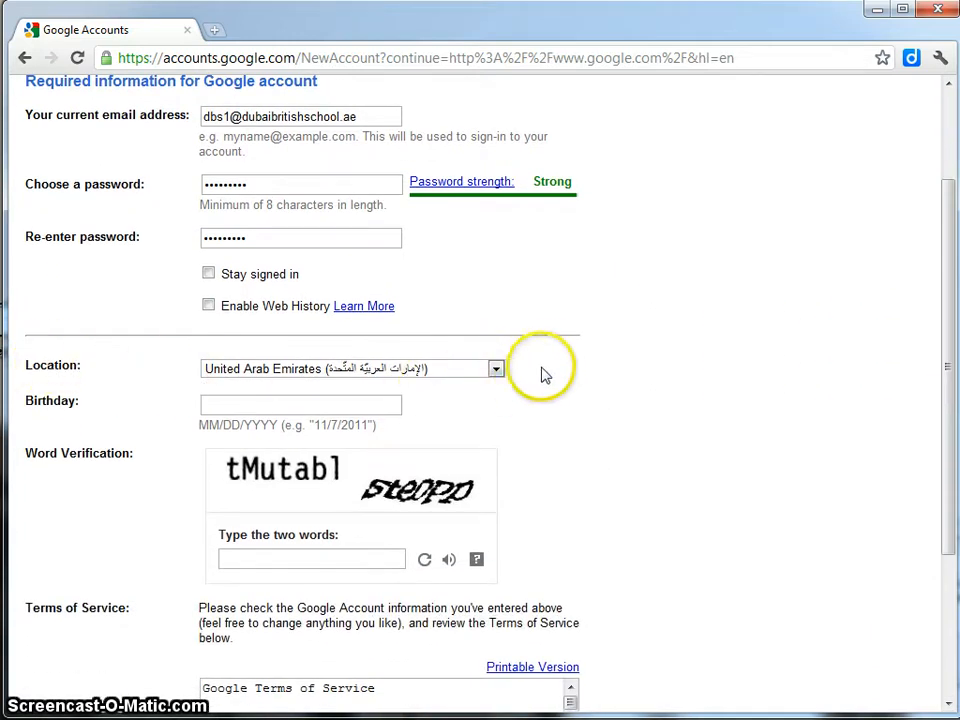
{"action": "mouse_move", "coordinate": [528, 380]}
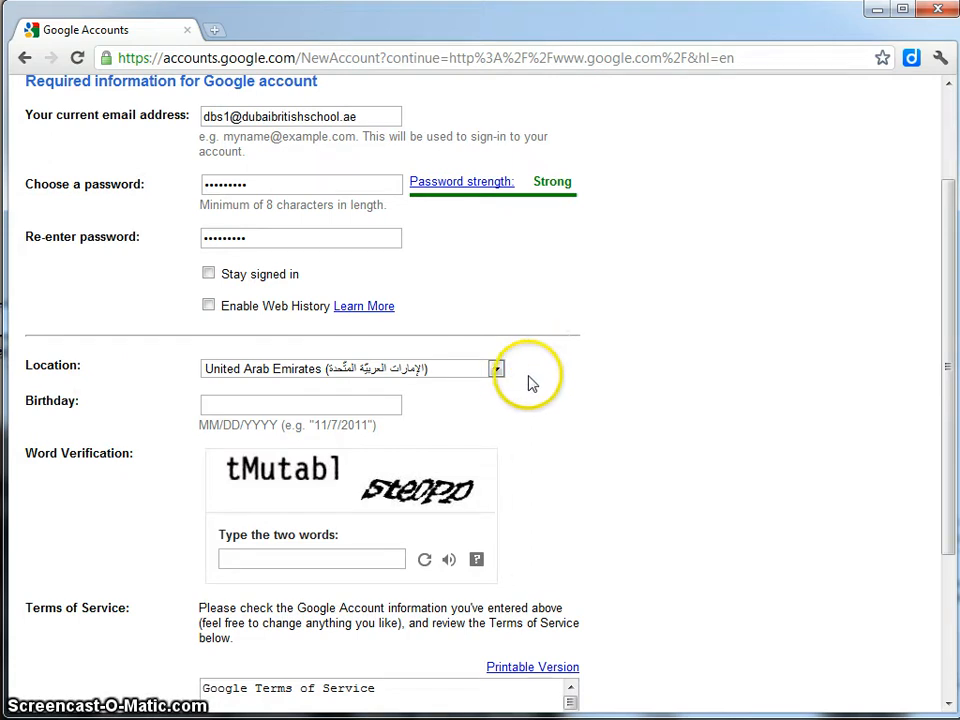
{"action": "mouse_move", "coordinate": [312, 412]}
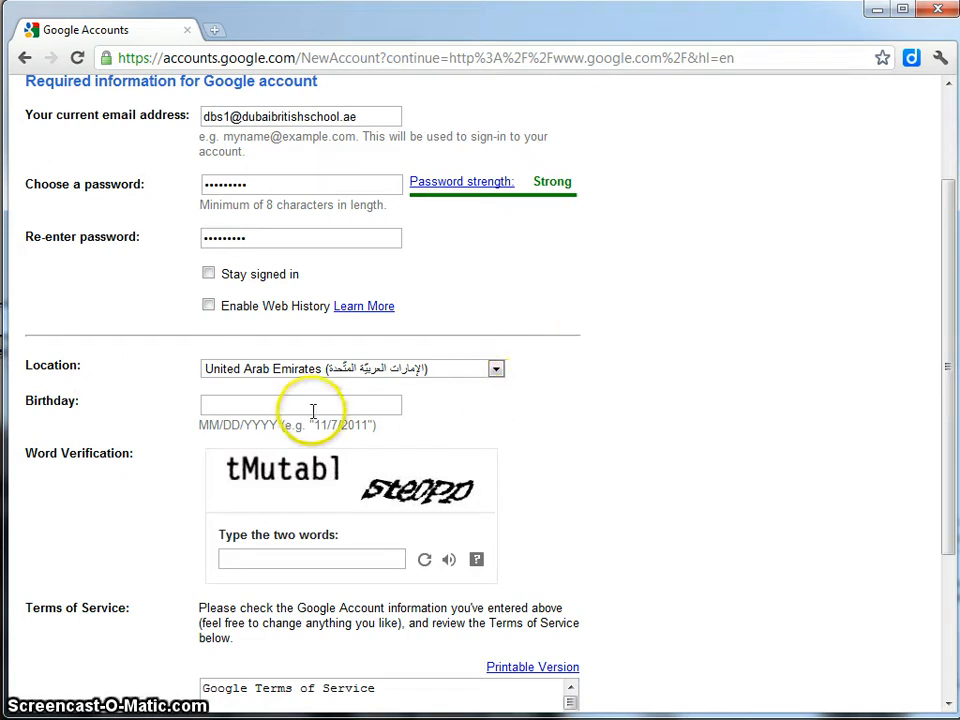
{"action": "left_click", "coordinate": [300, 404]}
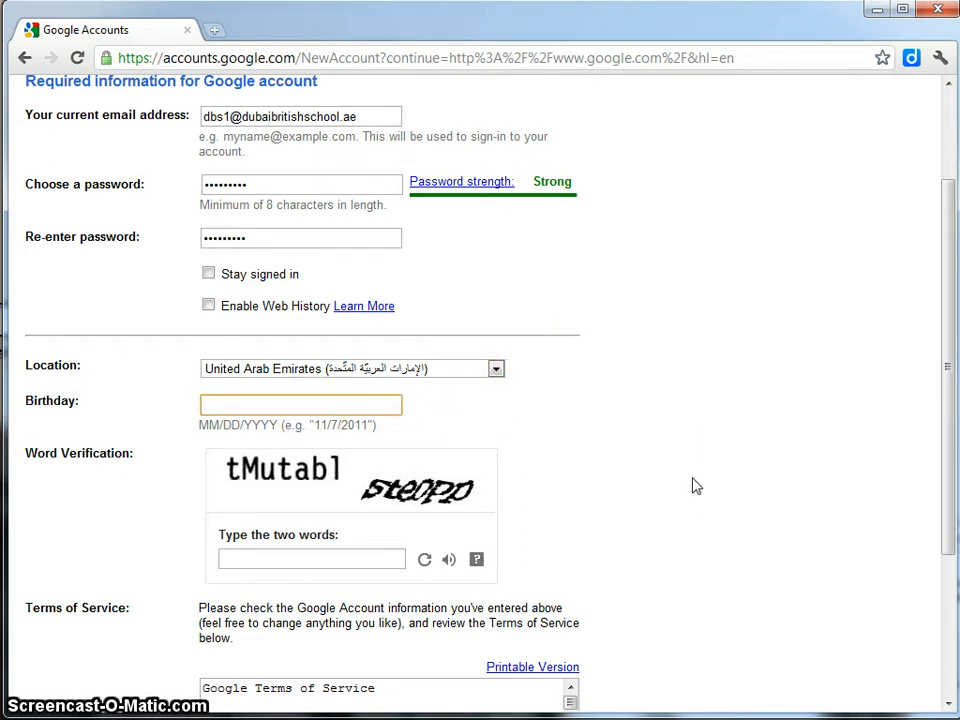
{"action": "left_click", "coordinate": [300, 404]}
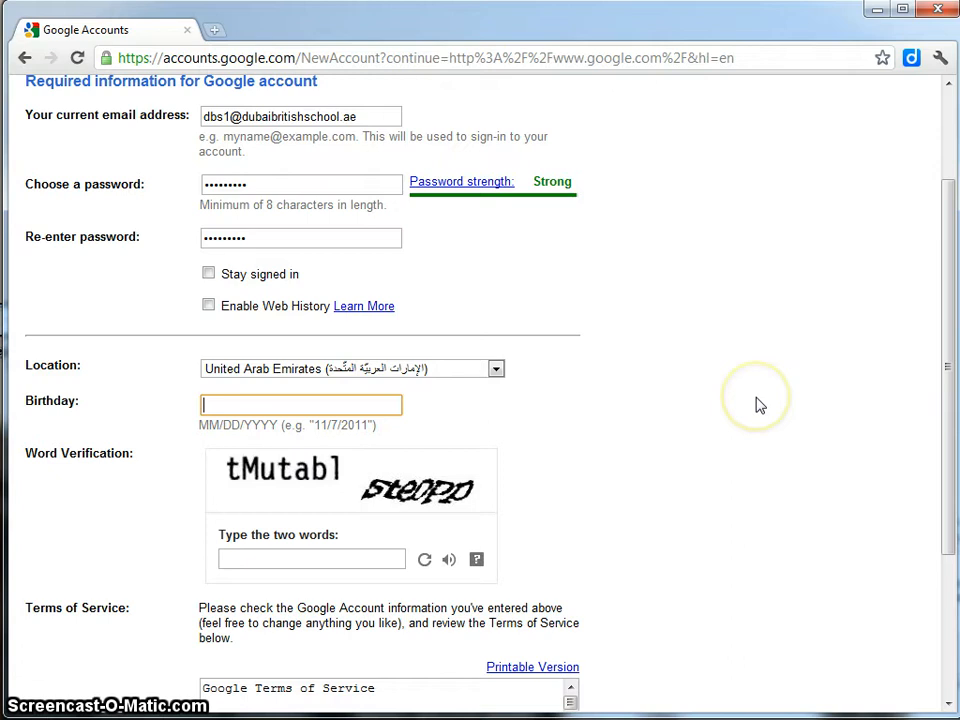
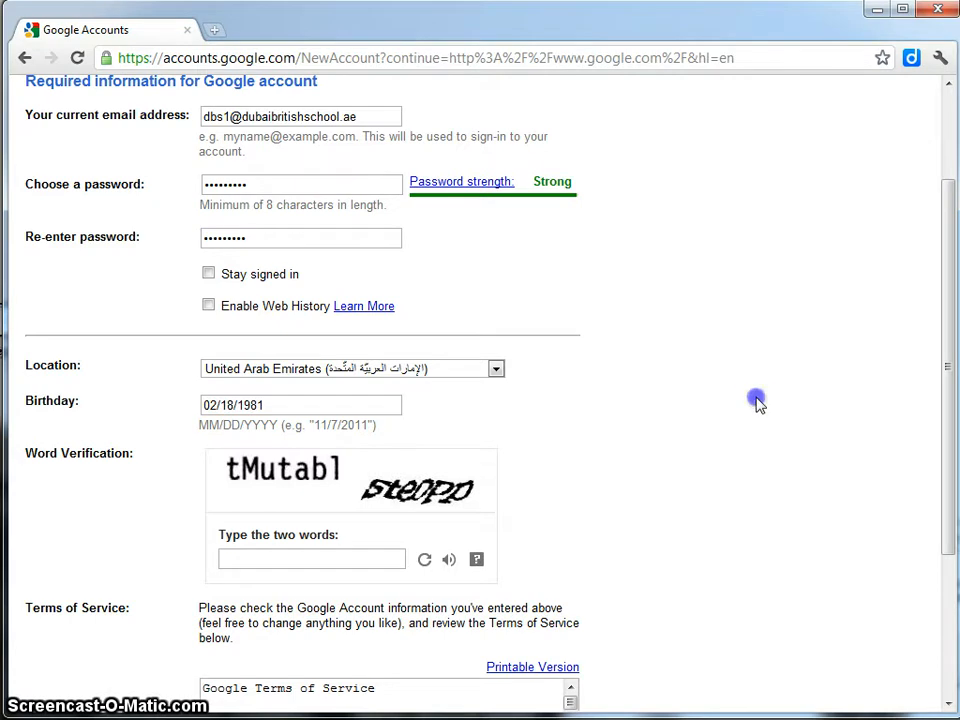
Step: Answer the word verification with the CAPTCHA words 'tMutabl steopp'
{"action": "scroll", "scroll_direction": "down", "scroll_amount": 3}
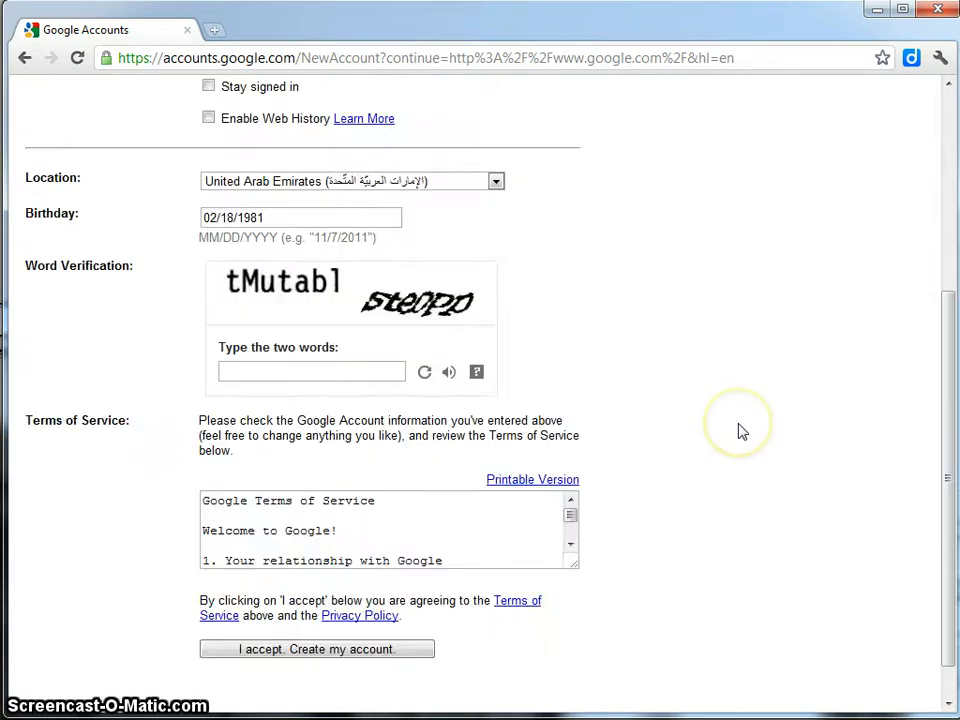
{"action": "scroll", "scroll_direction": "up", "scroll_amount": 3}
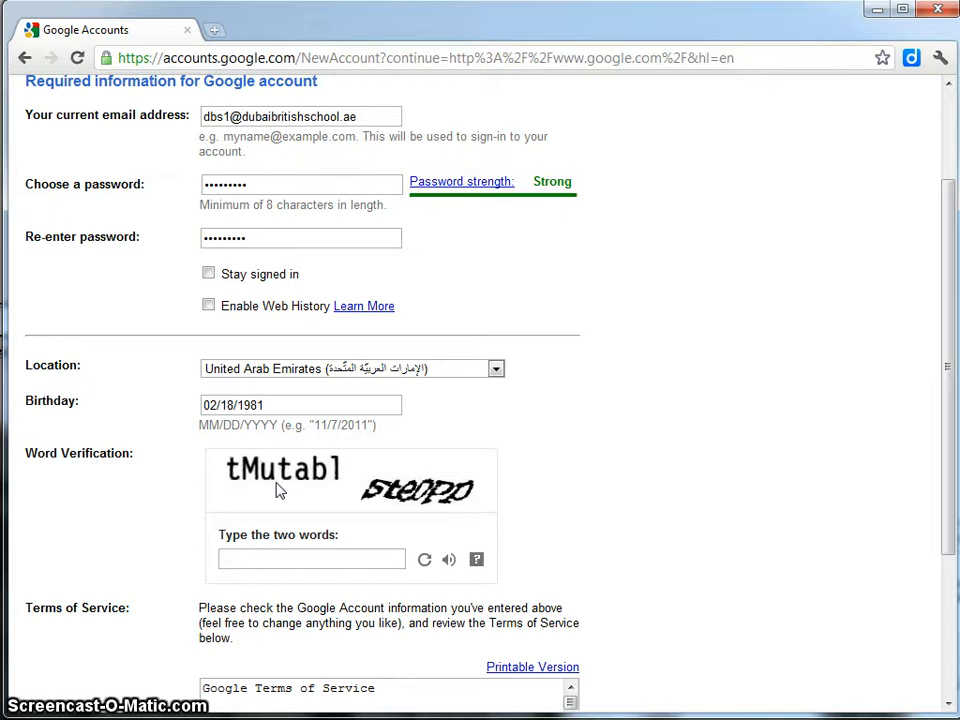
{"action": "left_click", "coordinate": [306, 558]}
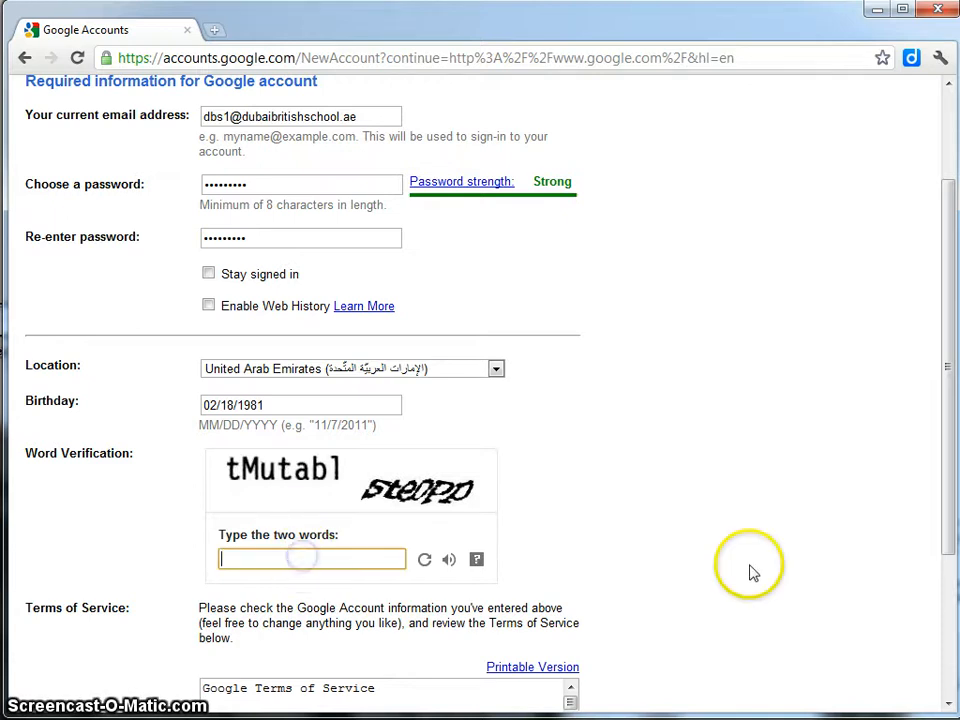
{"action": "type", "text": "t"}
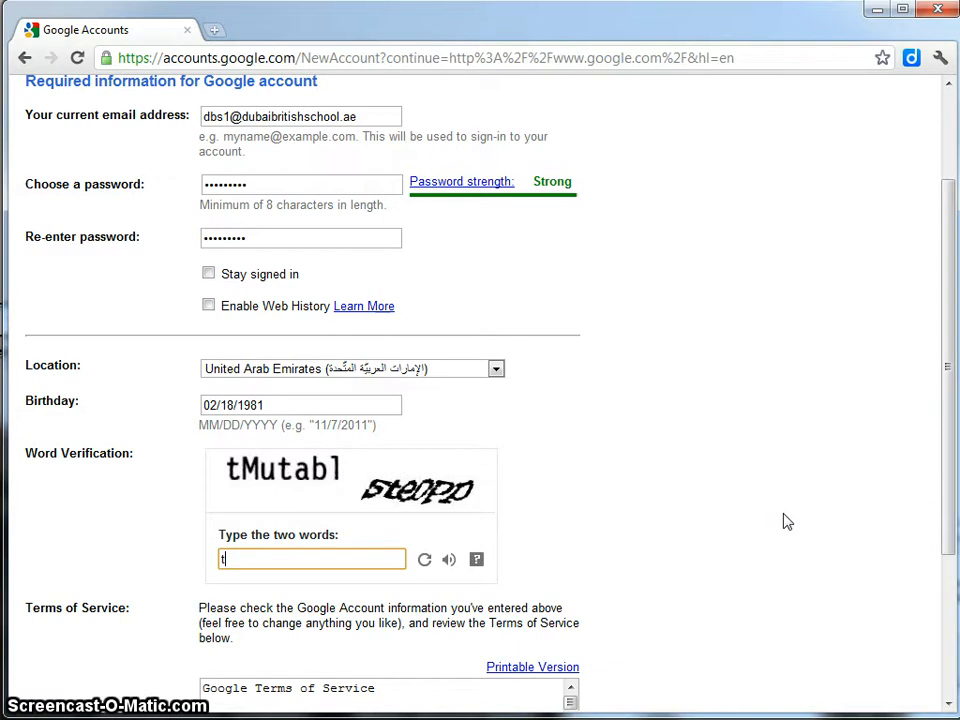
{"action": "type", "text": "M"}
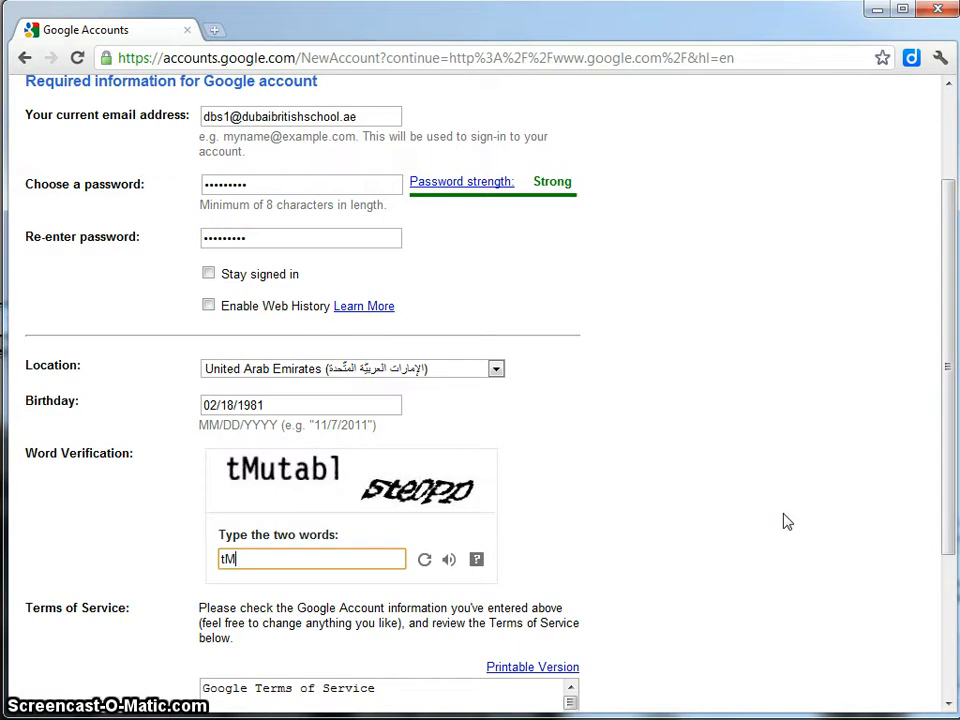
{"action": "type", "text": "u"}
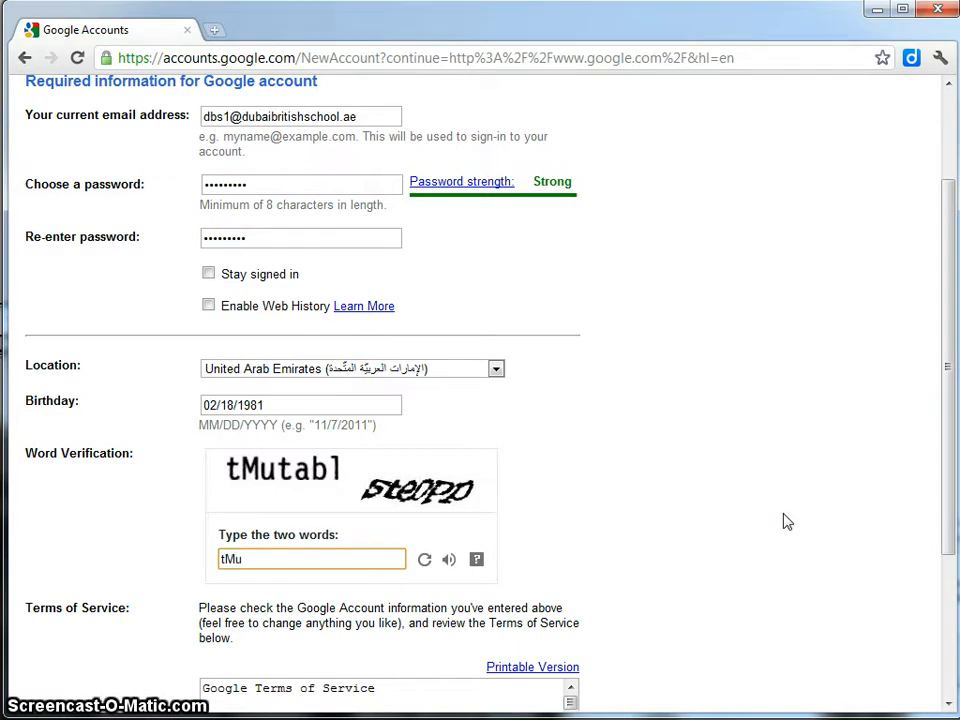
{"action": "type", "text": "t"}
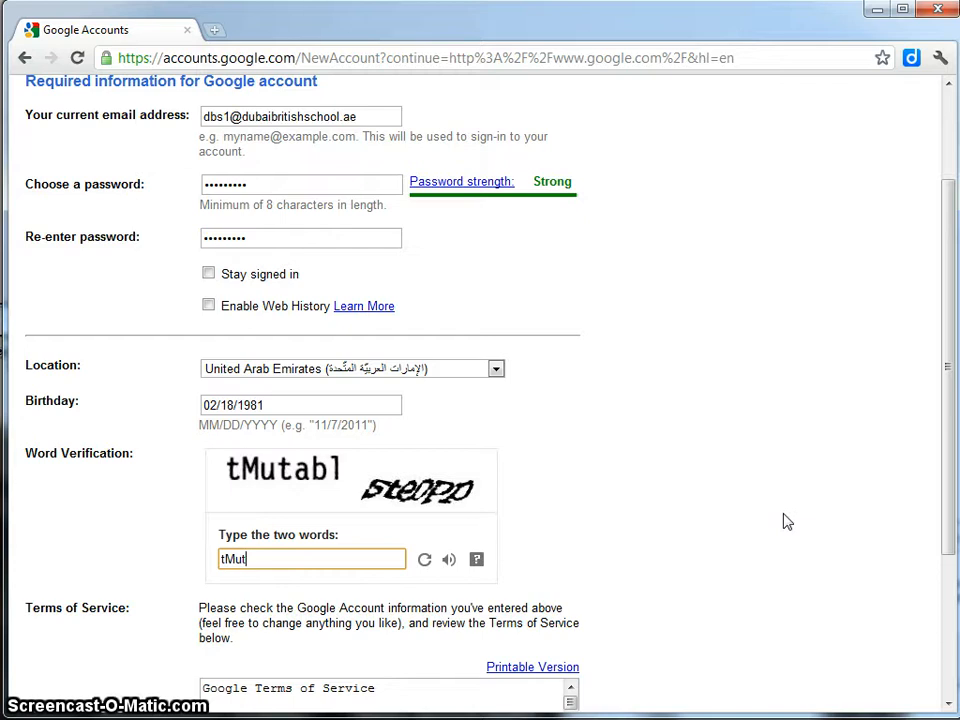
{"action": "type", "text": "abl"}
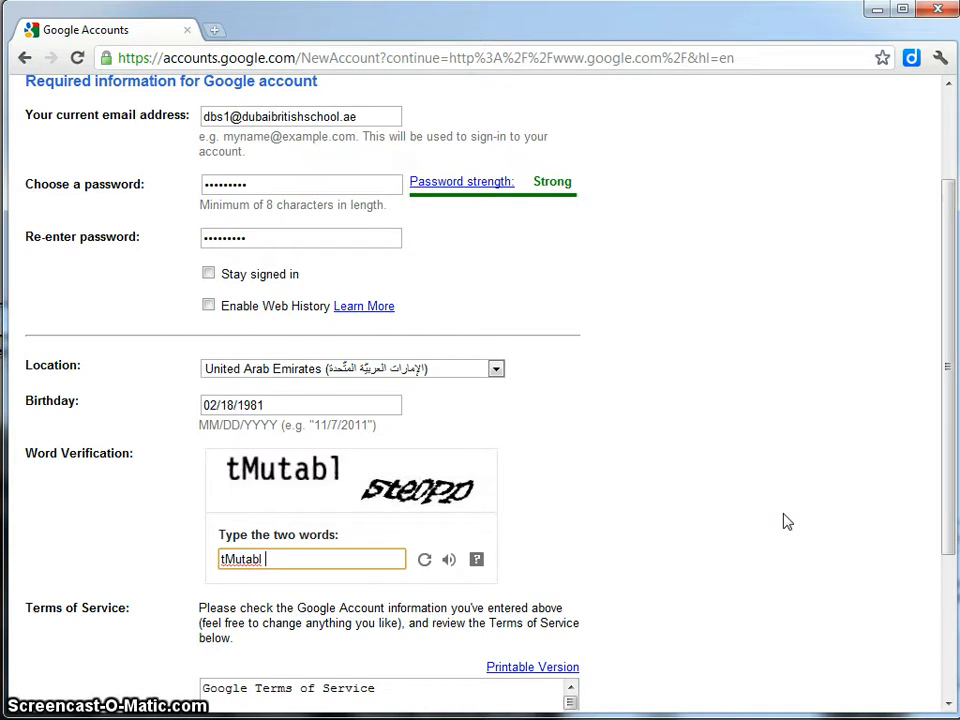
{"action": "type", "text": "ste"}
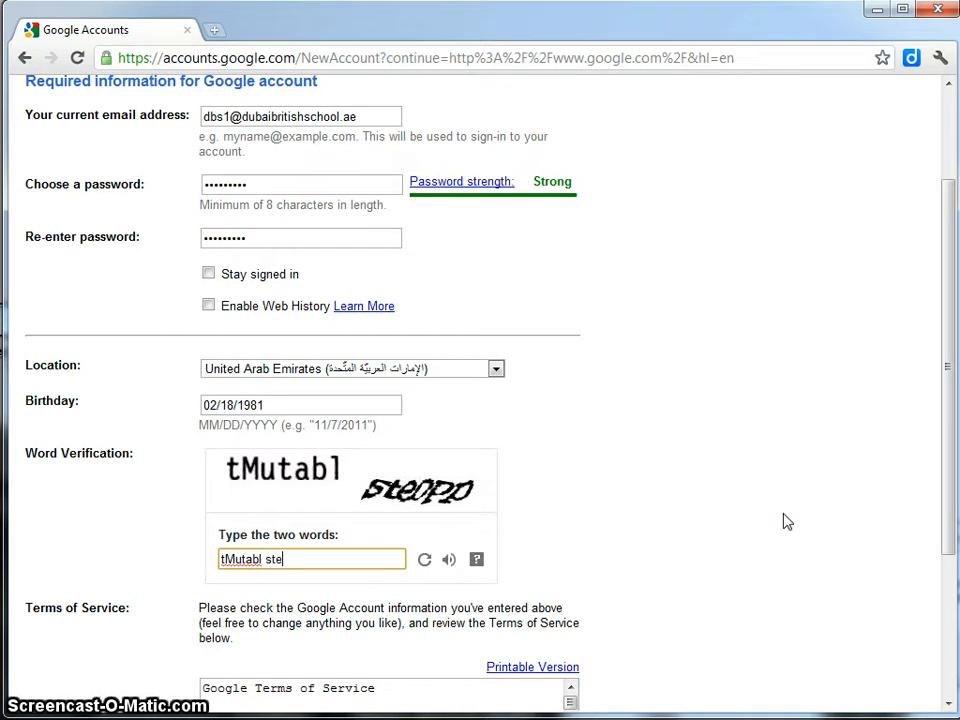
{"action": "type", "text": "opp"}
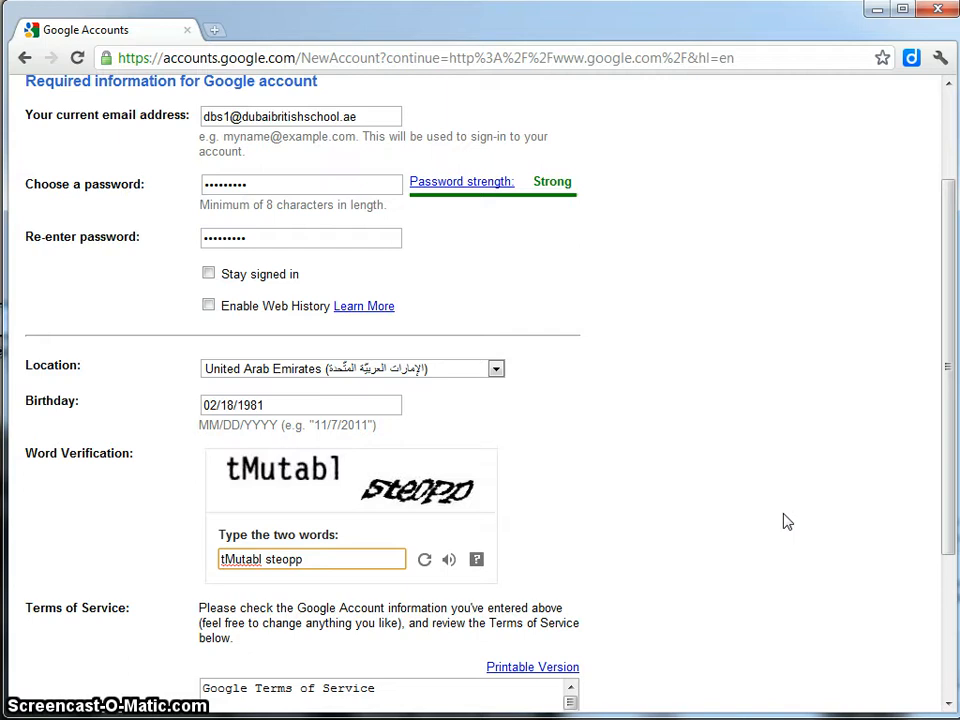
Step: Scroll to the Terms of Service and the 'I accept. Create my account.' button
{"action": "scroll", "scroll_direction": "down", "scroll_amount": 3}
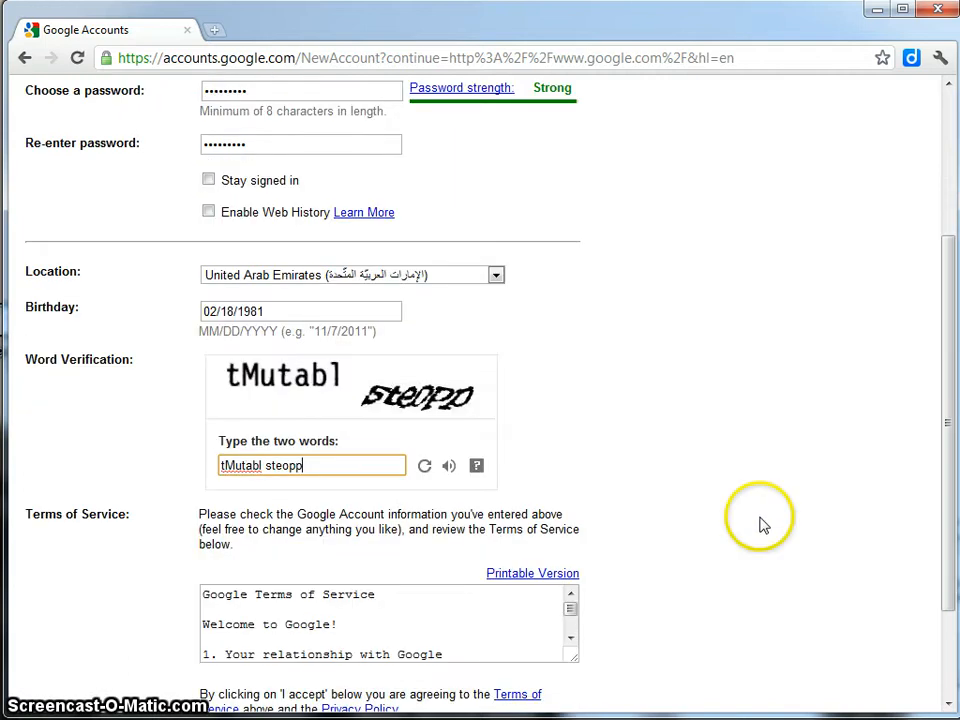
{"action": "scroll", "scroll_direction": "down", "scroll_amount": 3}
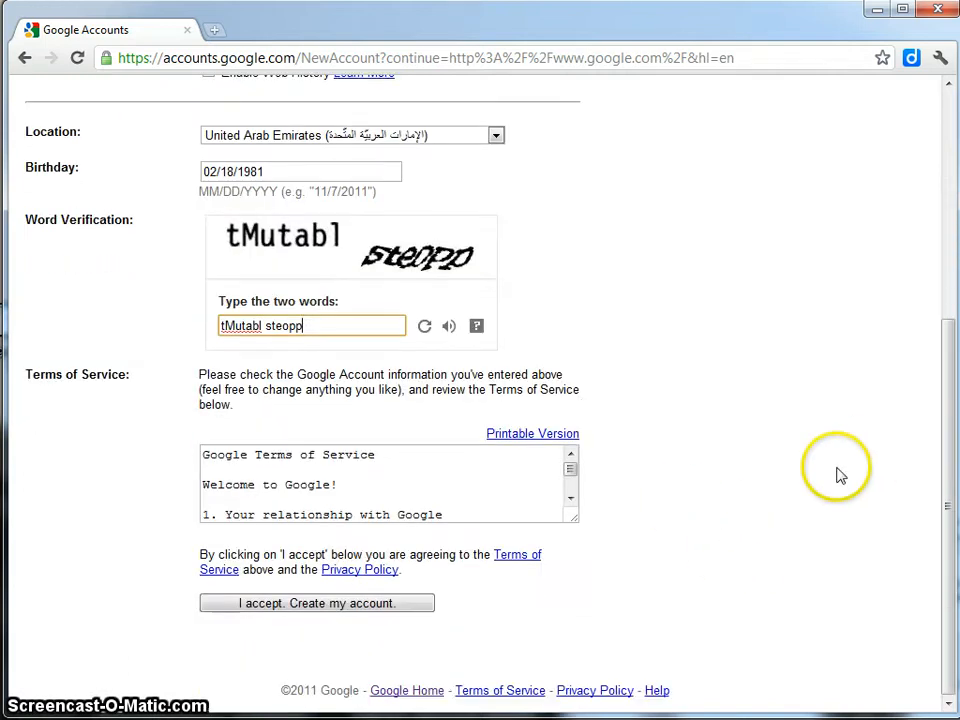
{"action": "mouse_move", "coordinate": [416, 620]}
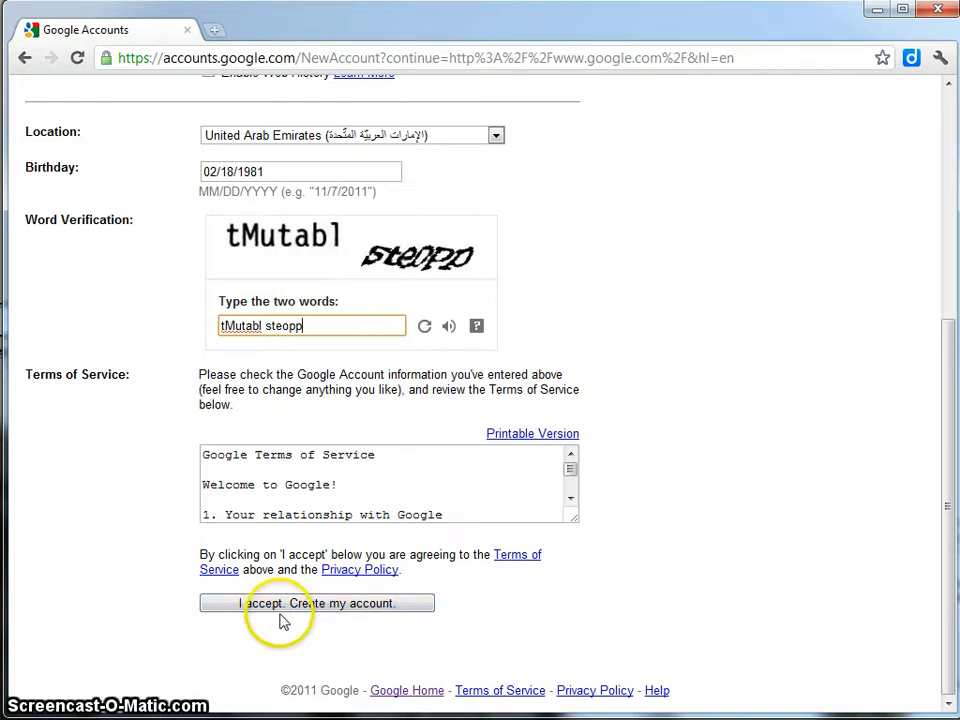
Step: Accept the terms so the account is created and a verification email is sent
{"action": "left_click", "coordinate": [316, 604]}
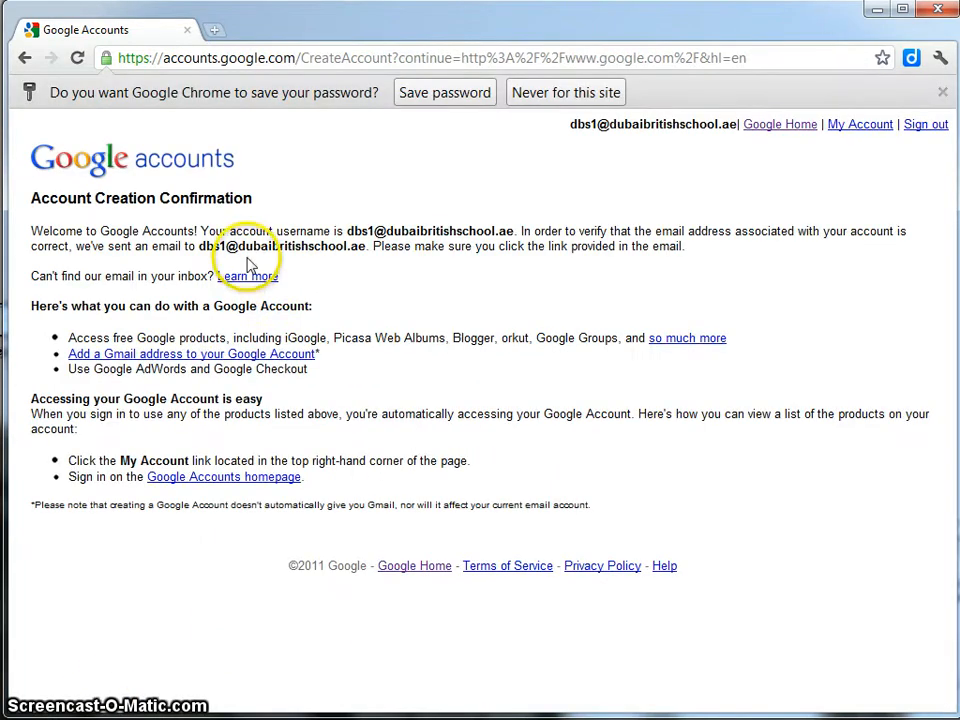
{"action": "mouse_move", "coordinate": [62, 276]}
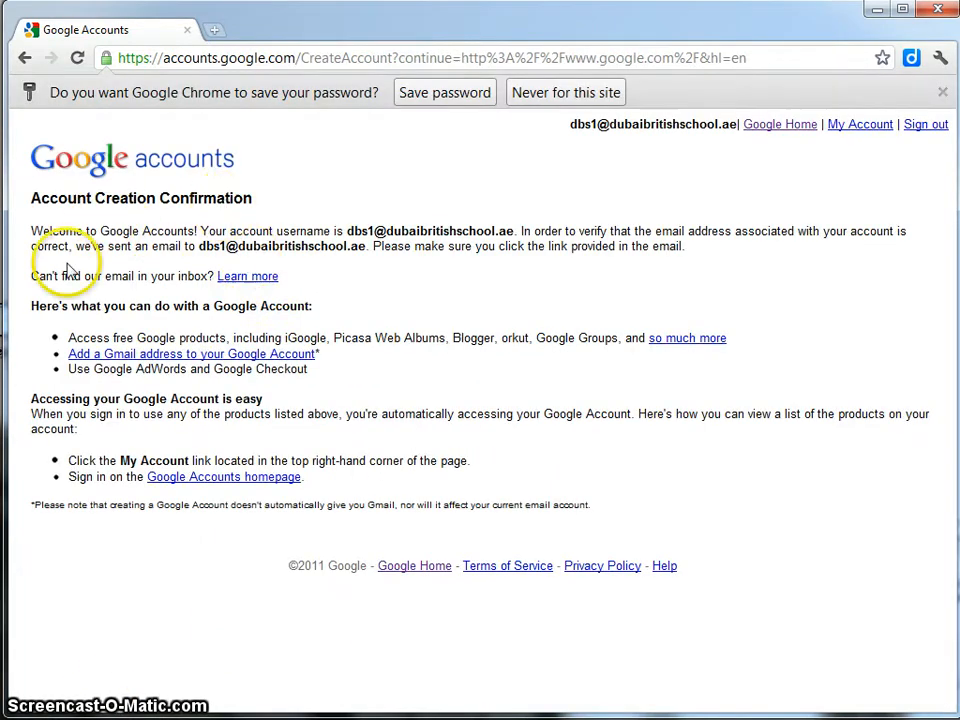
{"action": "mouse_move", "coordinate": [318, 246]}
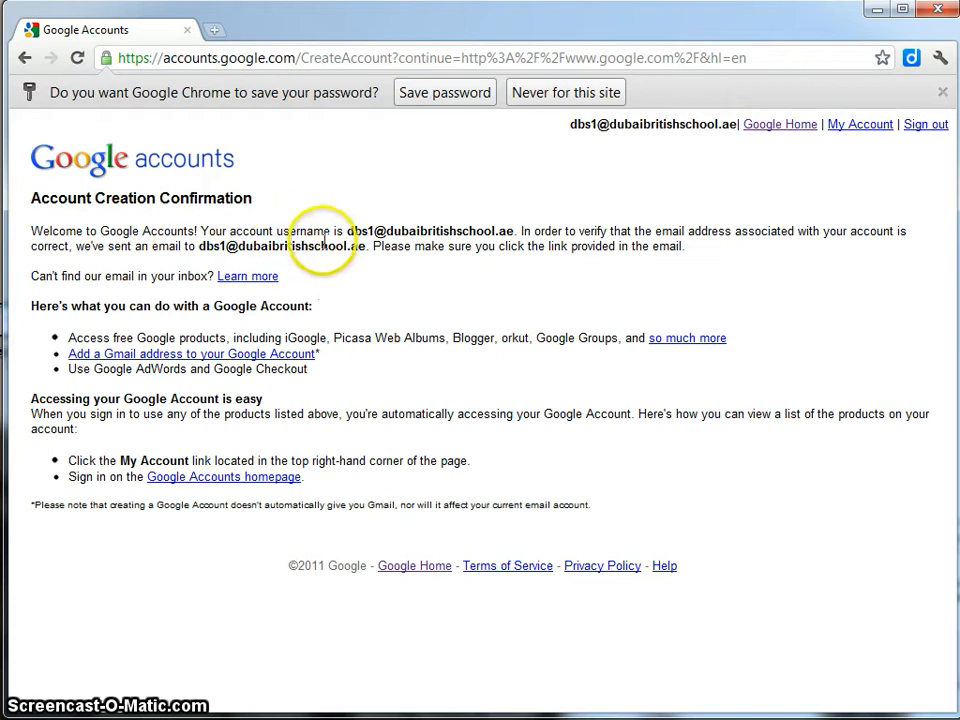
{"action": "mouse_move", "coordinate": [612, 284]}
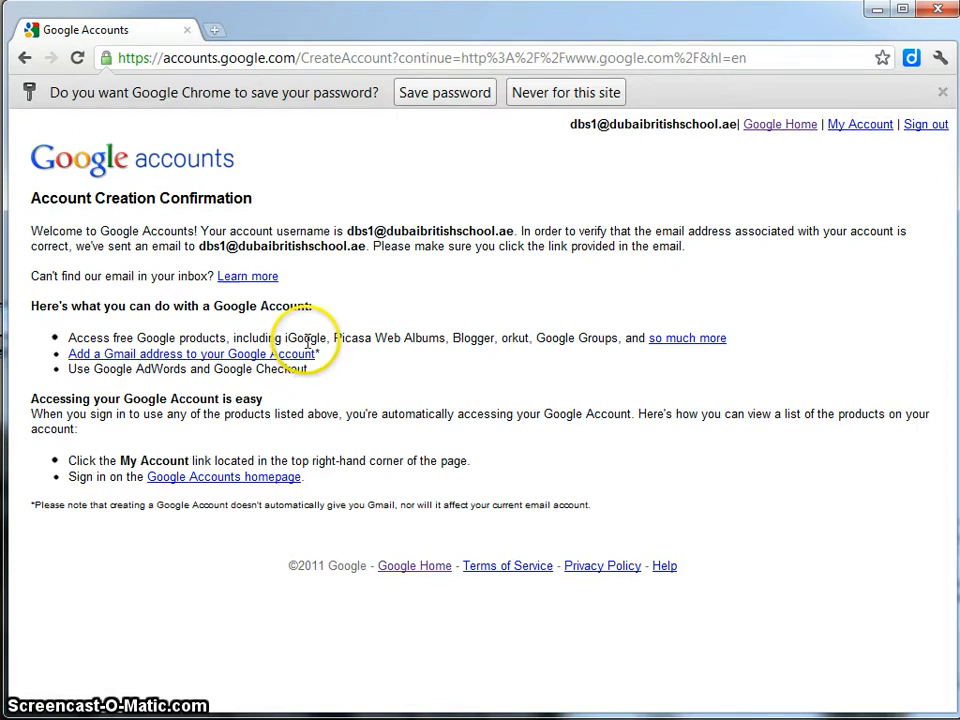
{"action": "mouse_move", "coordinate": [420, 284]}
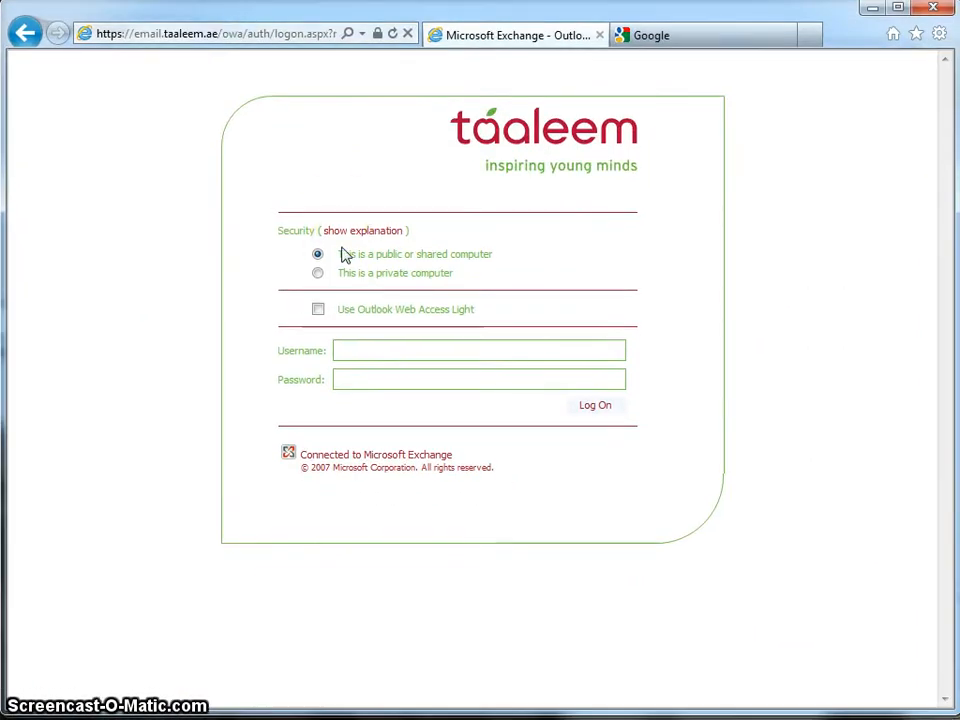
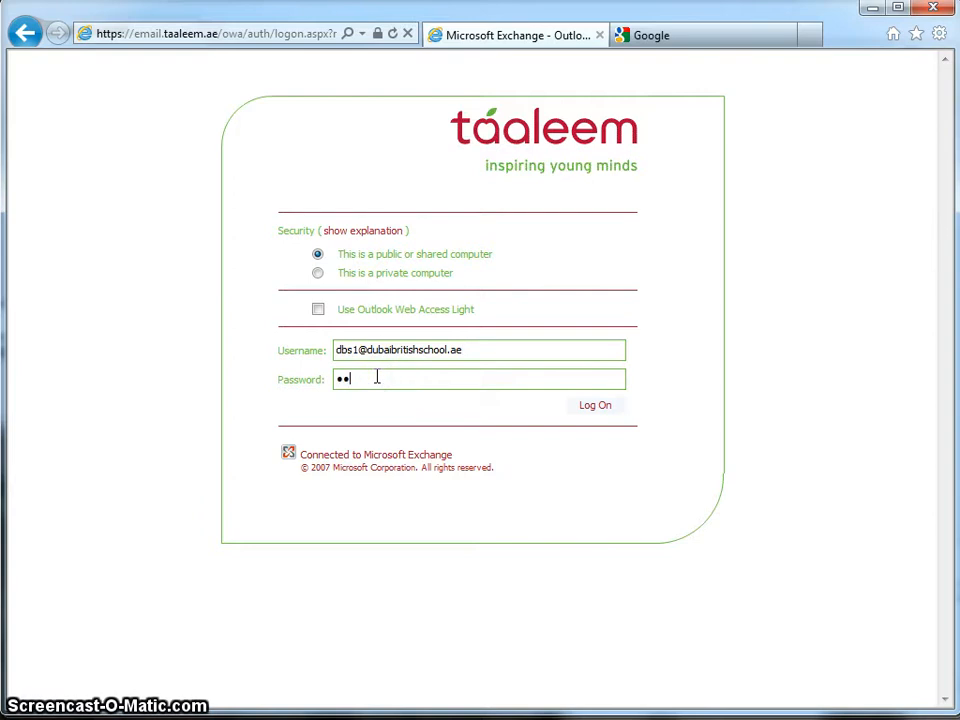
Step: Log on to Outlook Web Access with the dubaibritishschool.ae username and password, then return to Google
{"action": "type", "text": "••••••"}
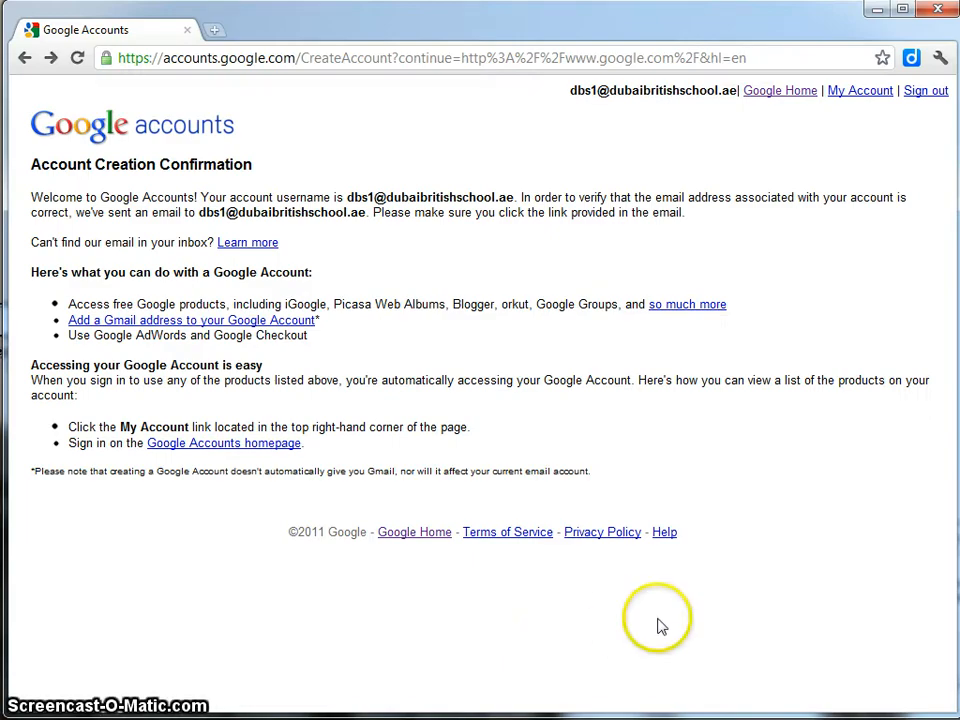
{"action": "mouse_move", "coordinate": [230, 448]}
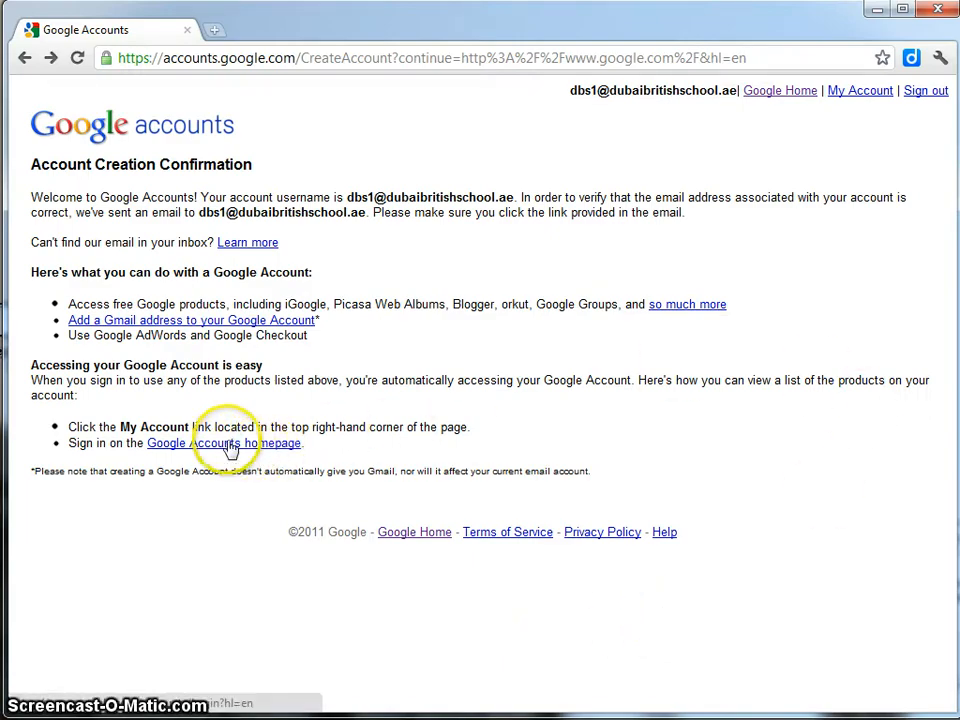
{"action": "left_click", "coordinate": [228, 446]}
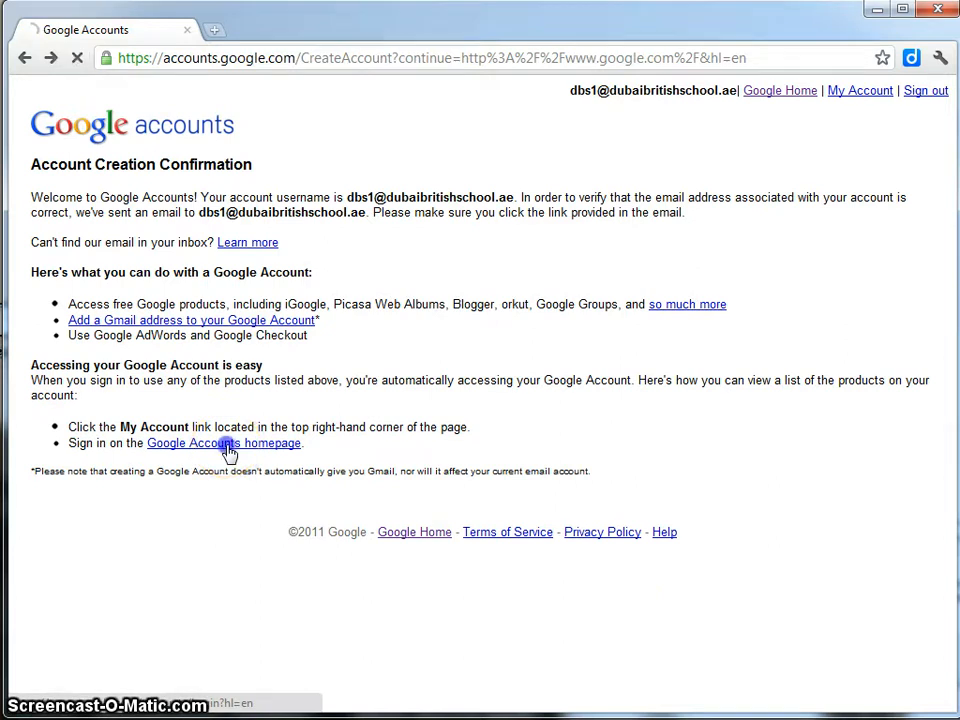
Step: Reach the Google Accounts sign-in page with the school email prefilled, password ready
{"action": "left_click", "coordinate": [224, 444]}
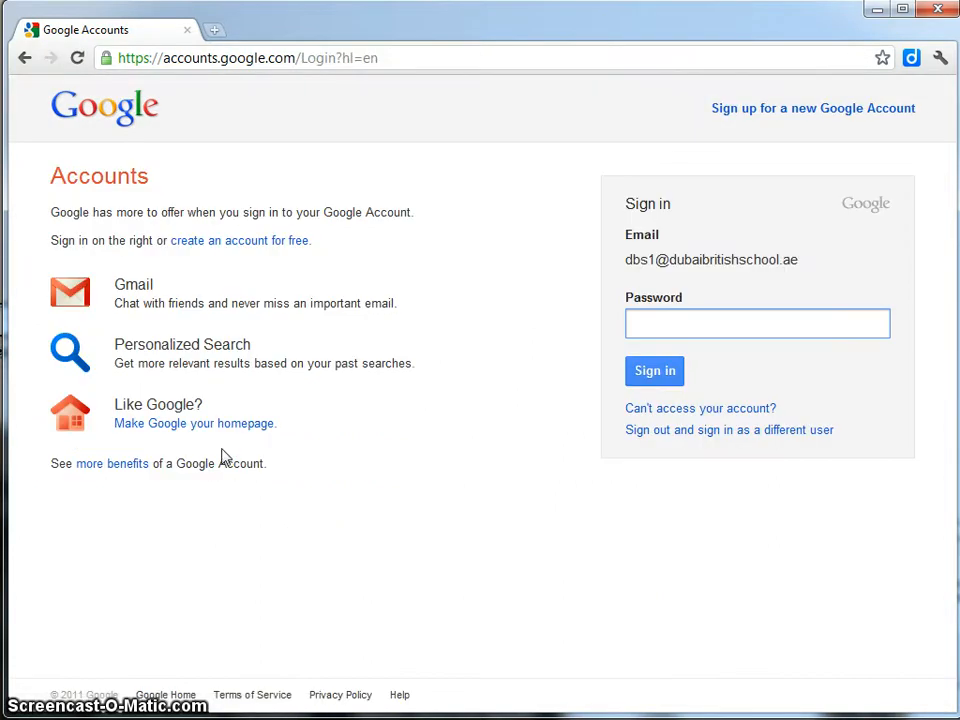
{"action": "left_click", "coordinate": [756, 324]}
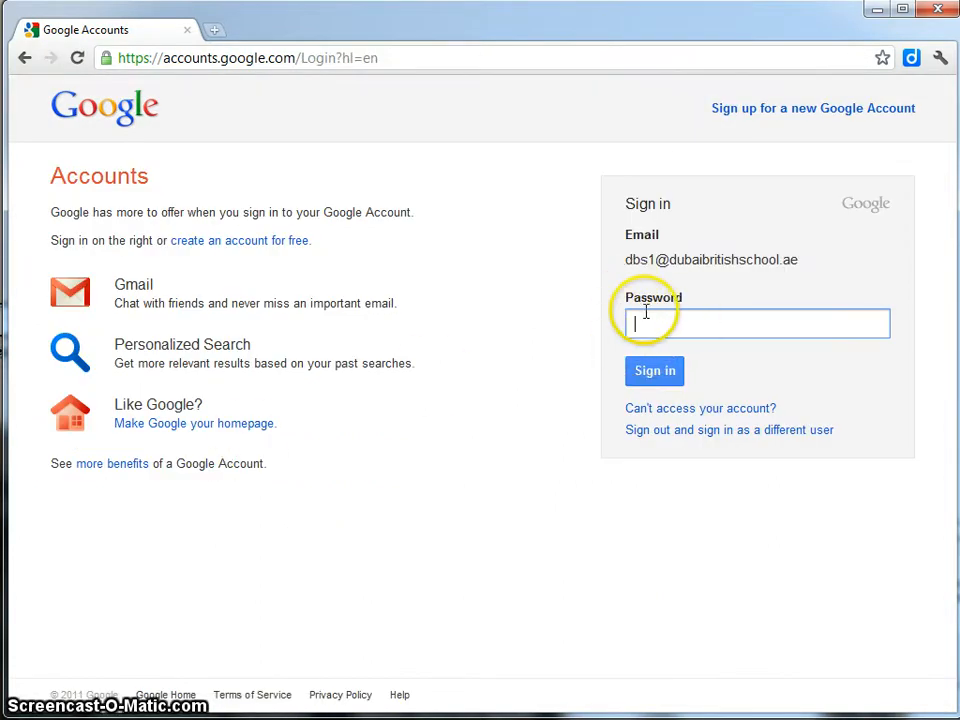
{"action": "mouse_move", "coordinate": [734, 318]}
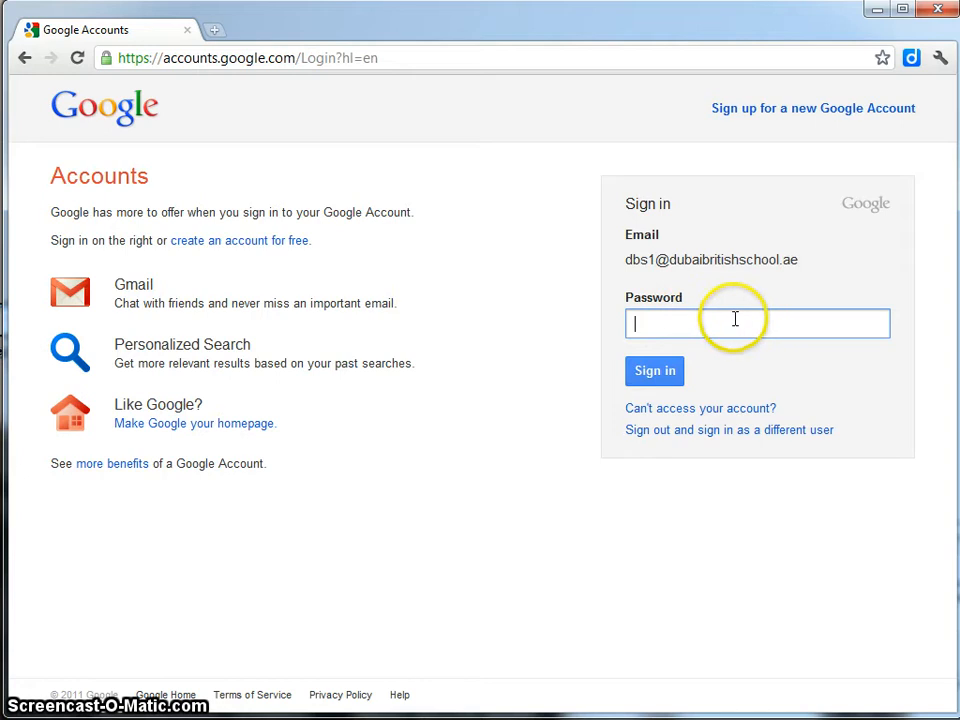
{"action": "mouse_move", "coordinate": [672, 276]}
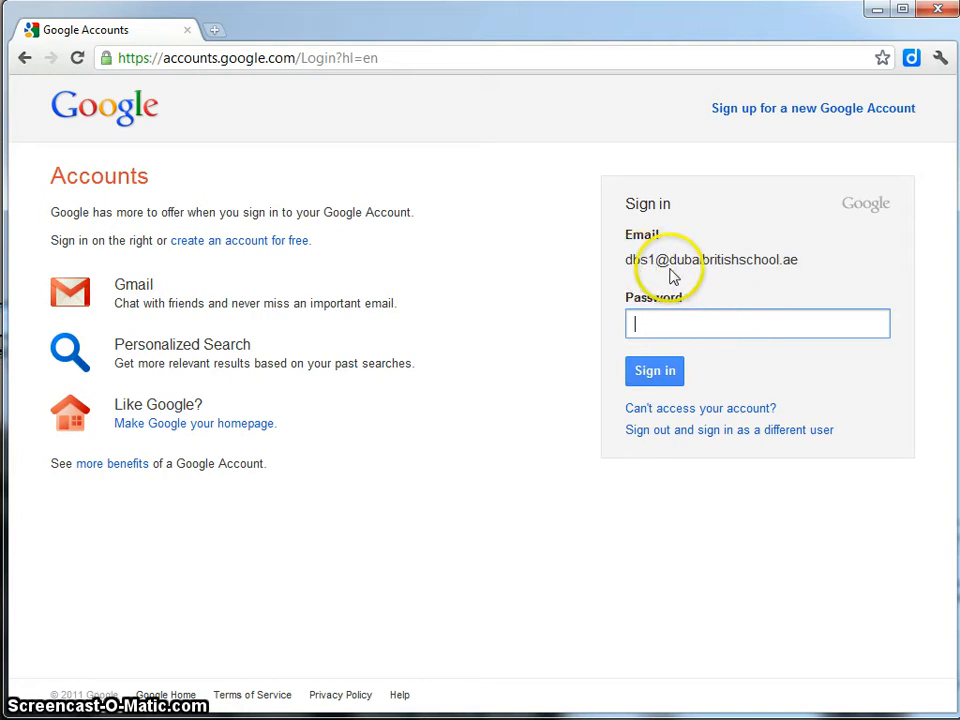
{"action": "mouse_move", "coordinate": [560, 588]}
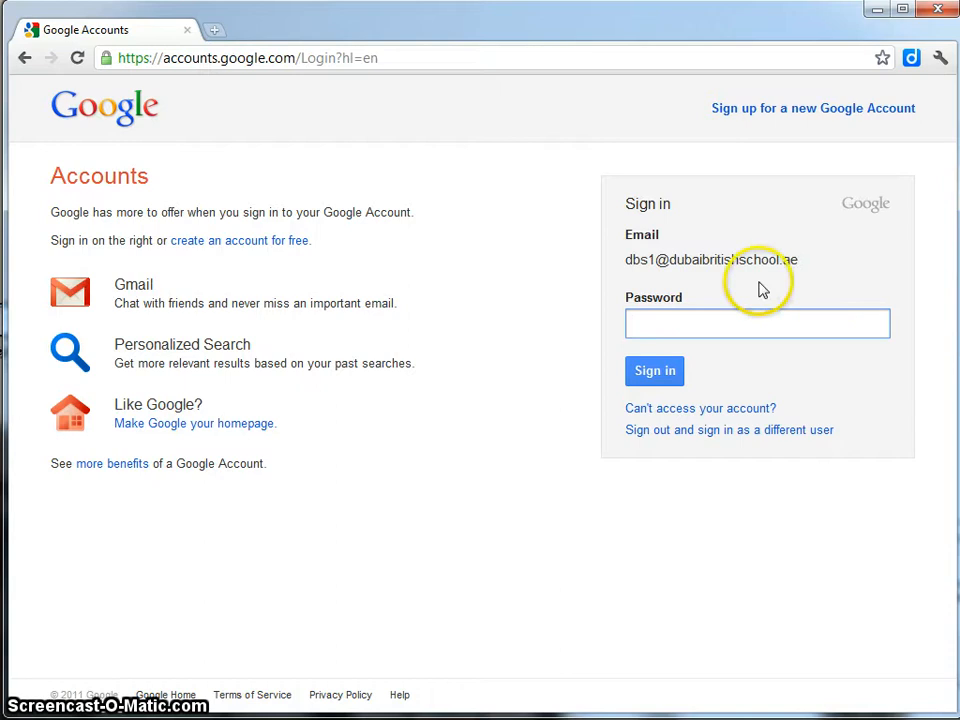
{"action": "left_click", "coordinate": [756, 324]}
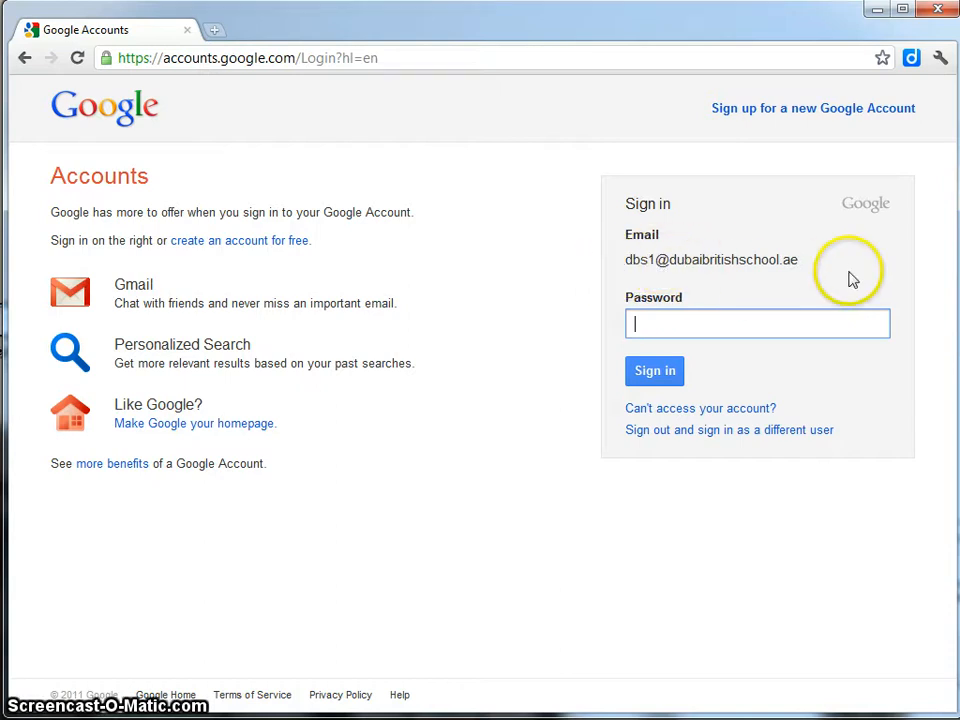
{"action": "mouse_move", "coordinate": [854, 424]}
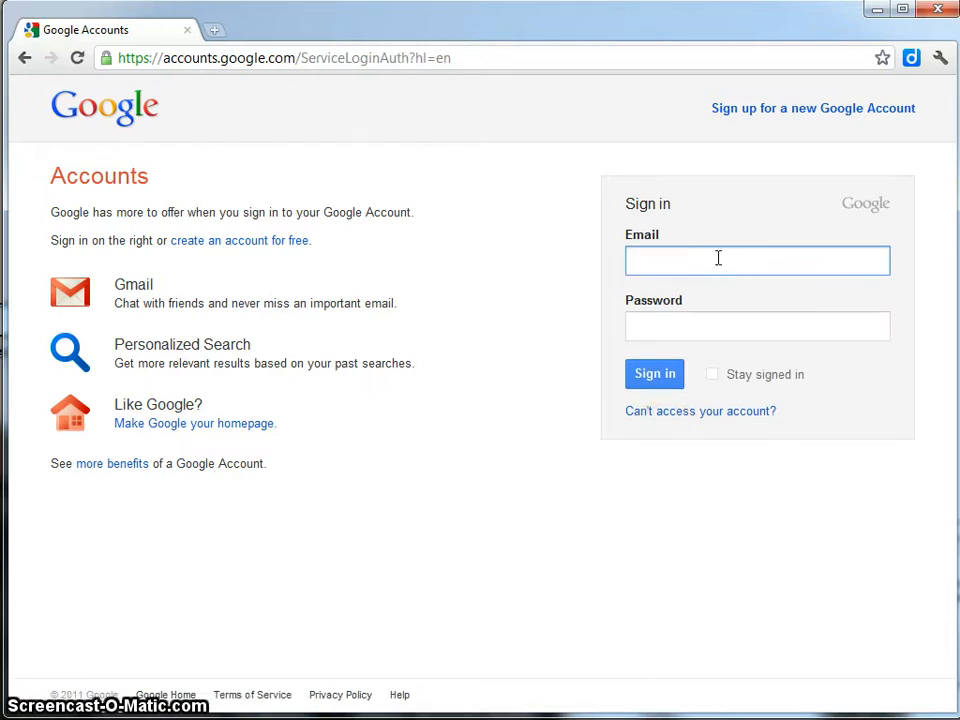
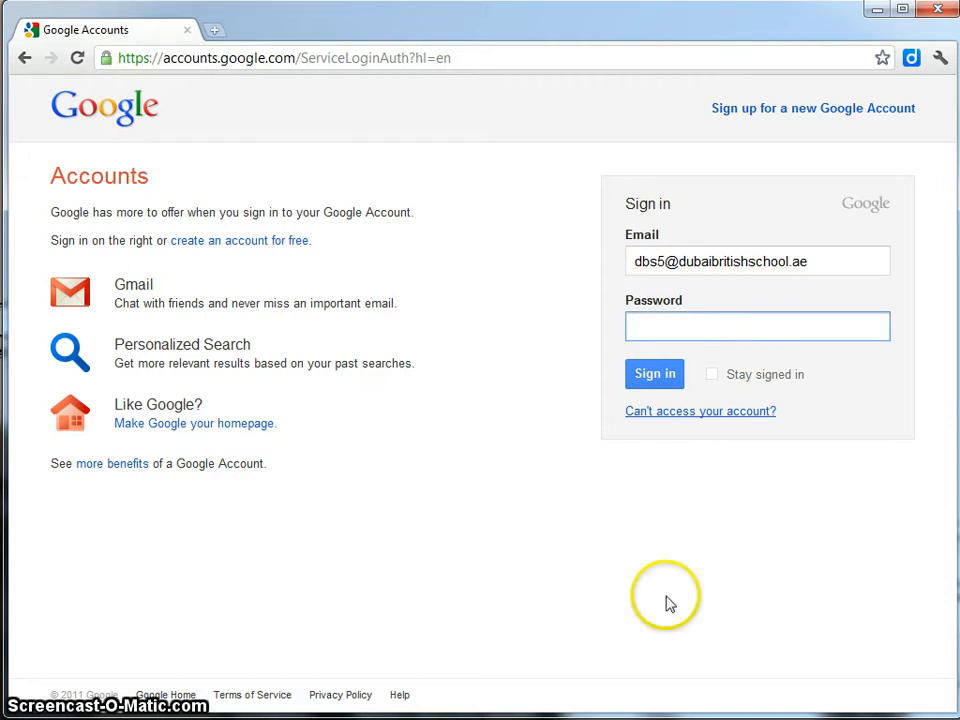
{"action": "left_click", "coordinate": [756, 326]}
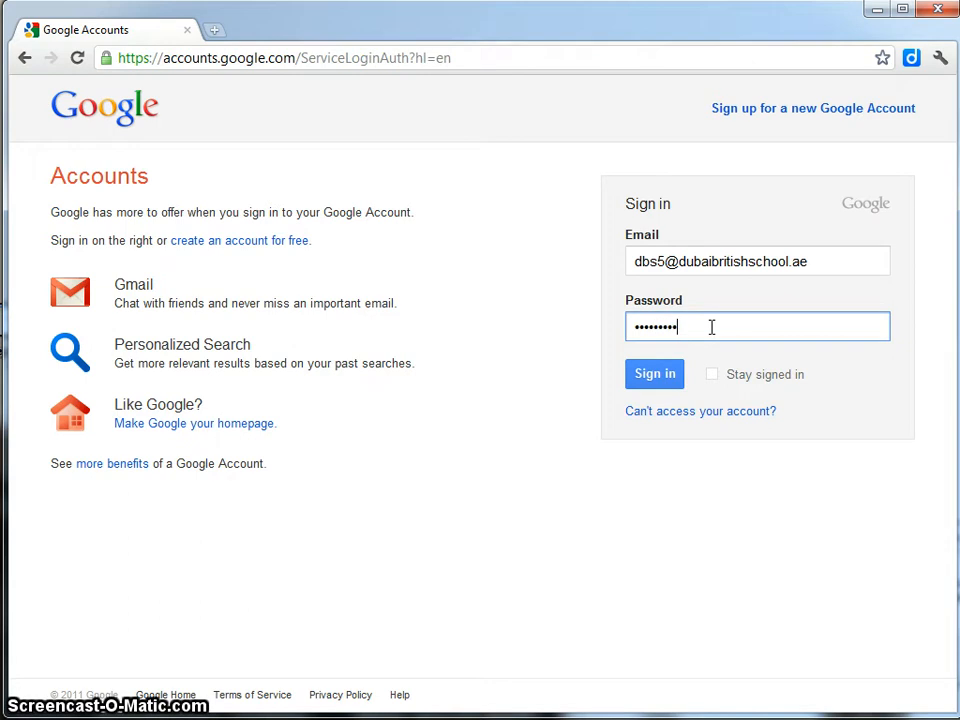
{"action": "left_click", "coordinate": [654, 374]}
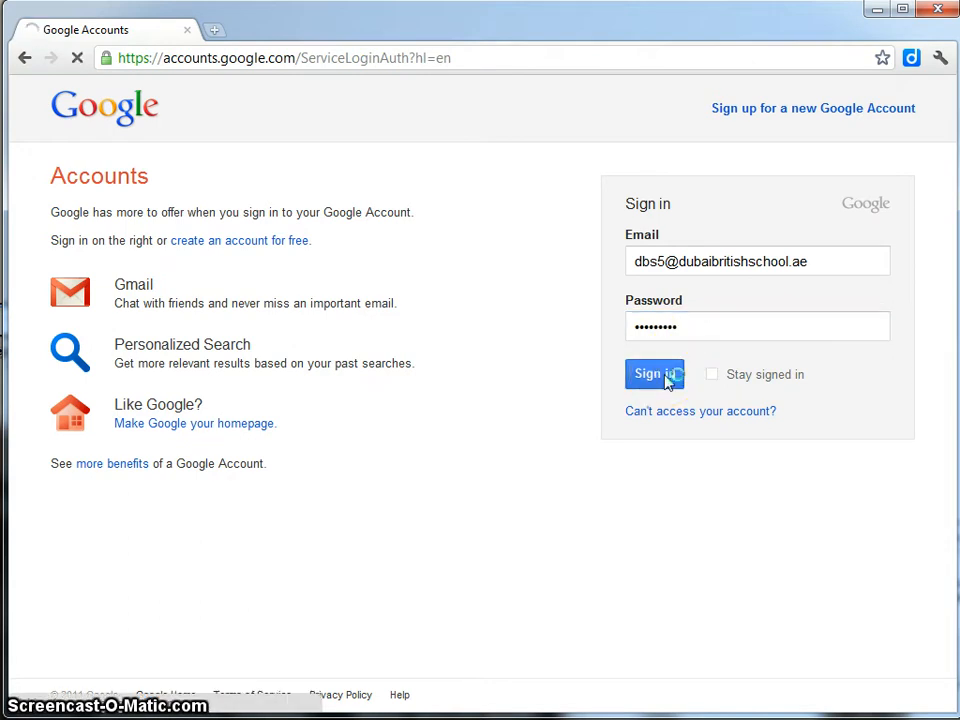
{"action": "left_click", "coordinate": [654, 374]}
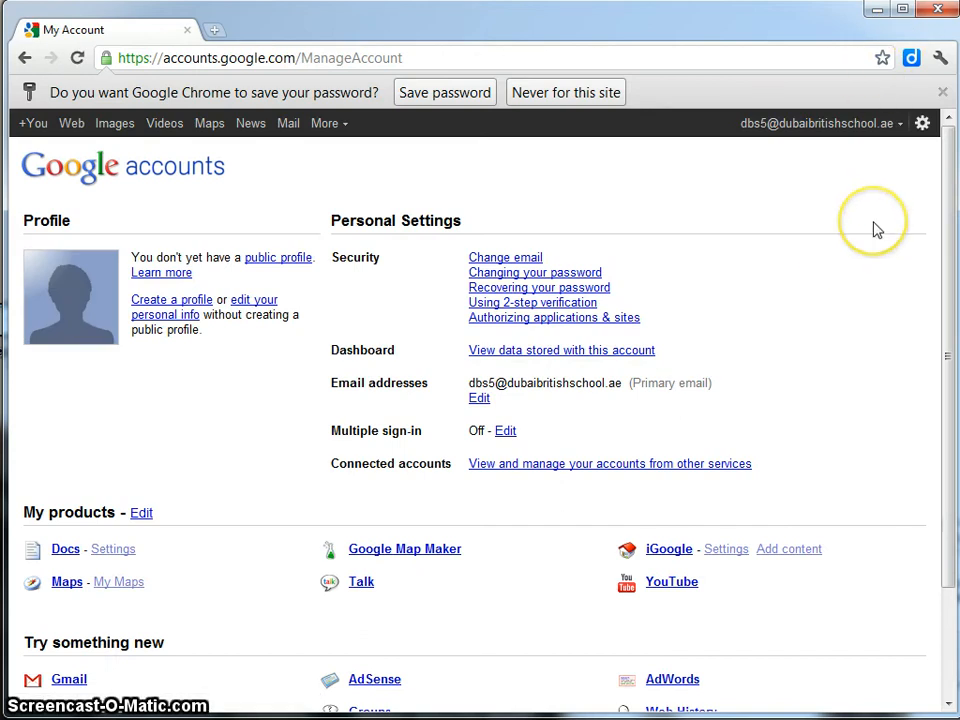
{"action": "mouse_move", "coordinate": [666, 180]}
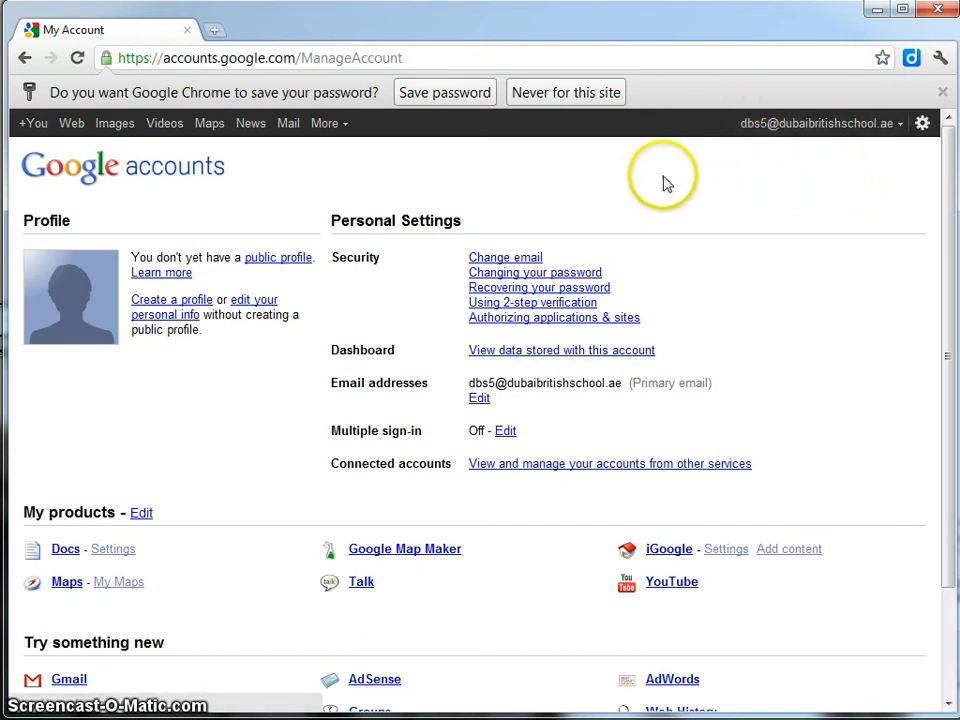
{"action": "mouse_move", "coordinate": [768, 132]}
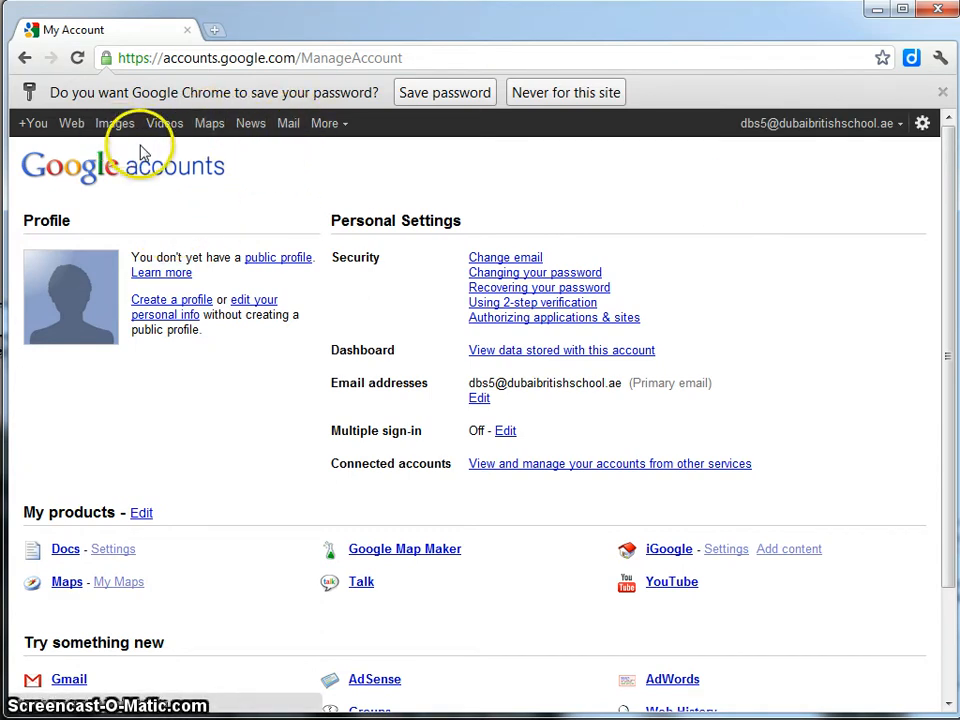
{"action": "mouse_move", "coordinate": [318, 232]}
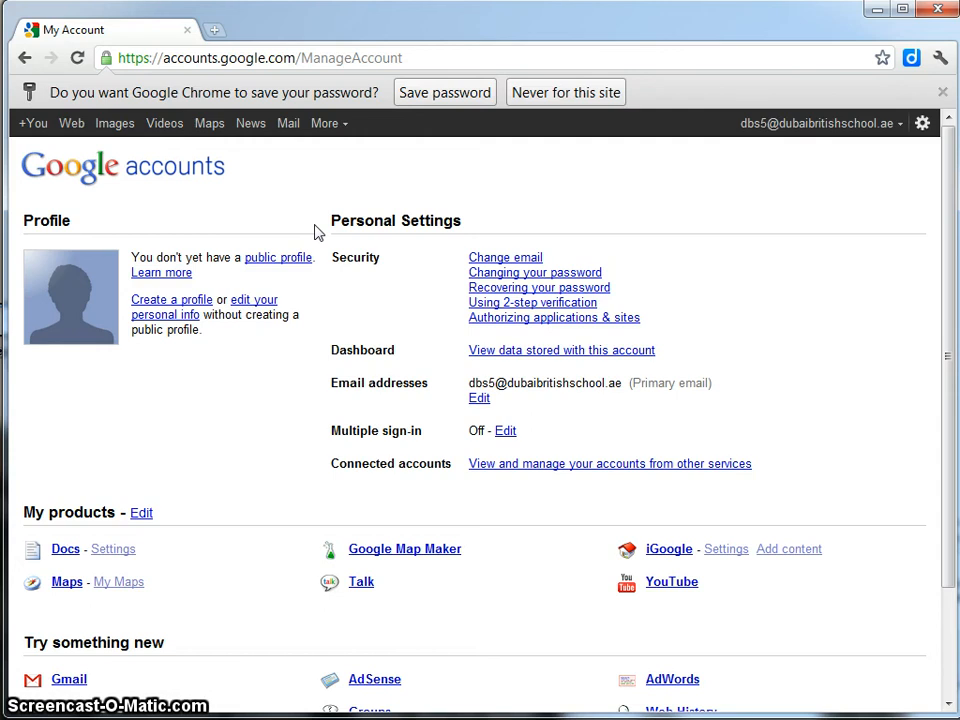